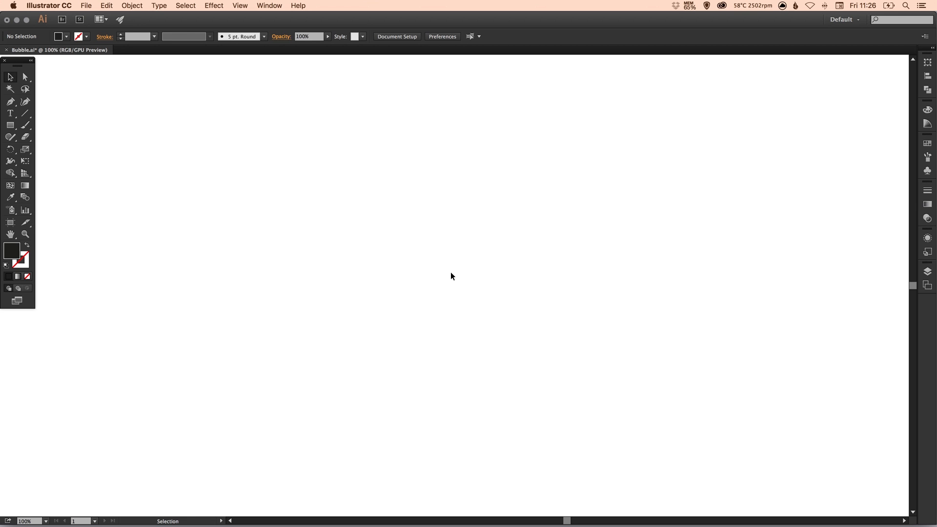
{"action": "mouse_move", "coordinate": [41, 126]}
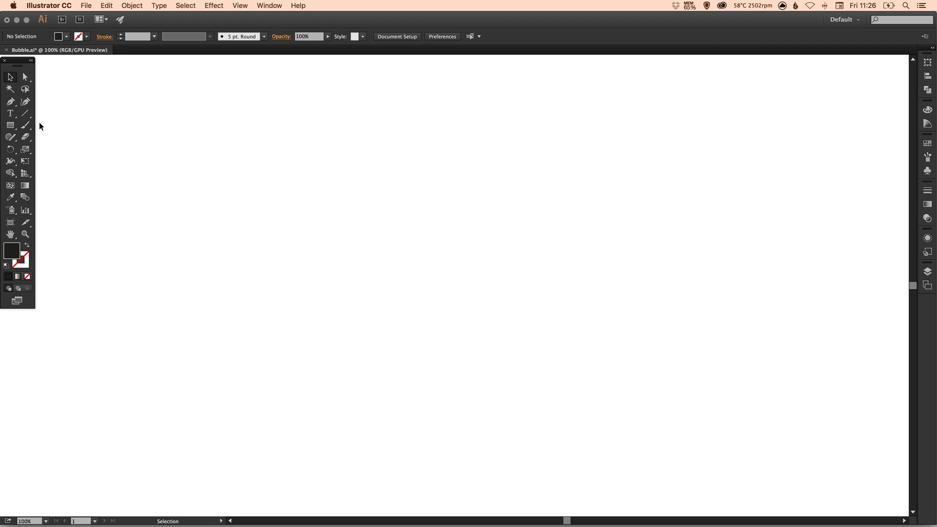
{"action": "mouse_move", "coordinate": [89, 127]}
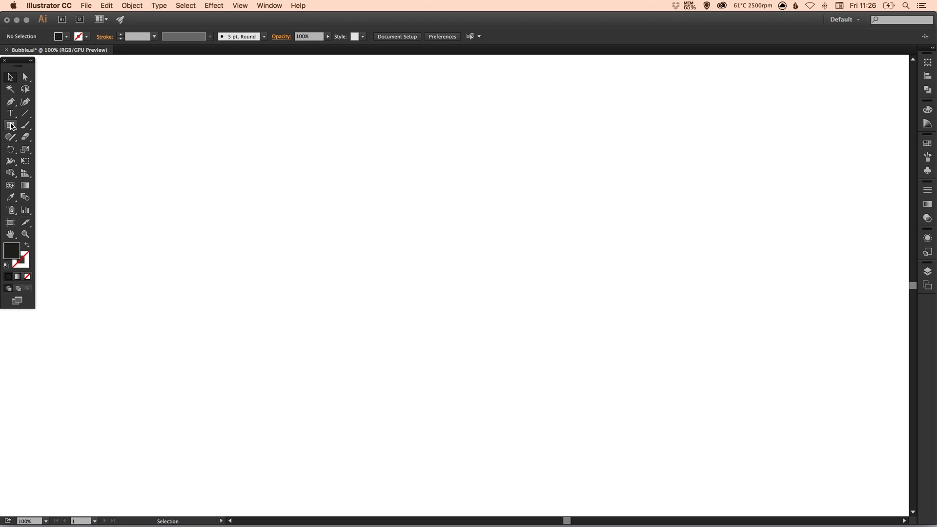
Draw a black rectangle, heavily round its corners, and shift it slightly up and right
{"action": "left_click", "coordinate": [10, 125]}
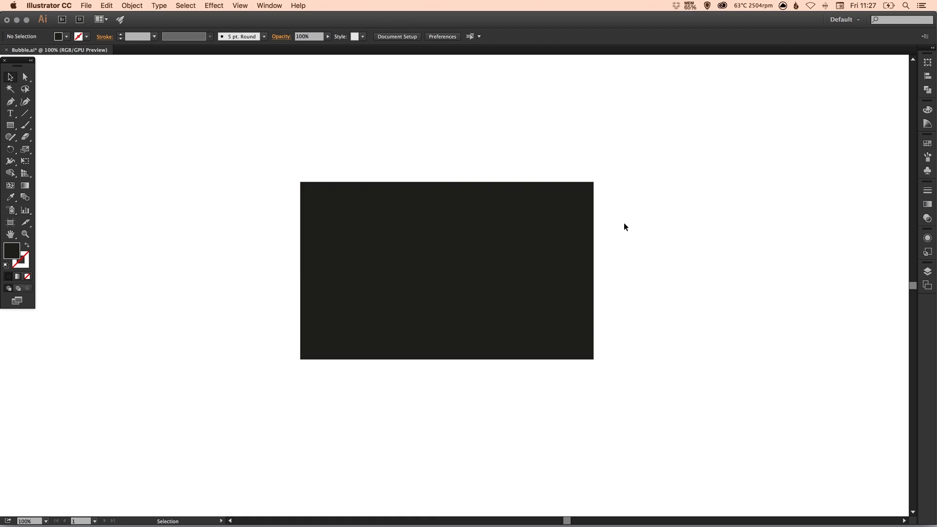
{"action": "mouse_move", "coordinate": [435, 179]}
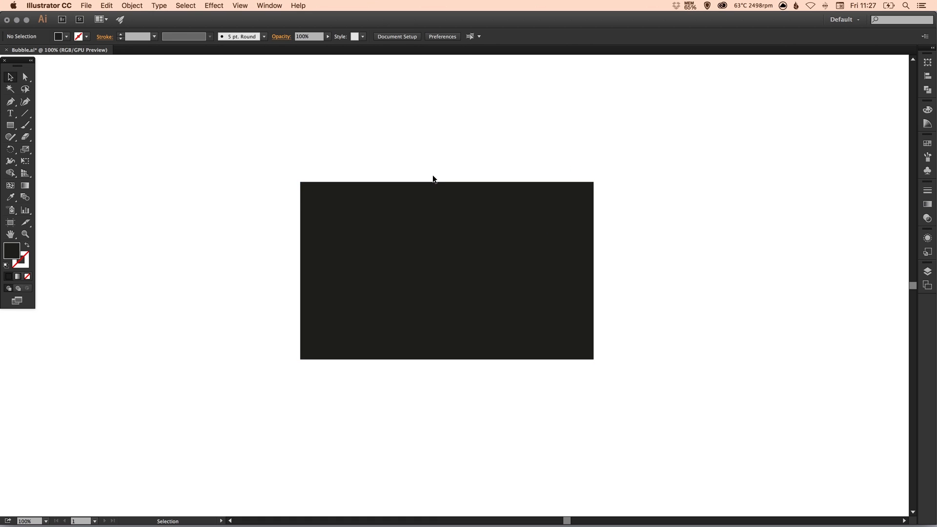
{"action": "left_click", "coordinate": [446, 270]}
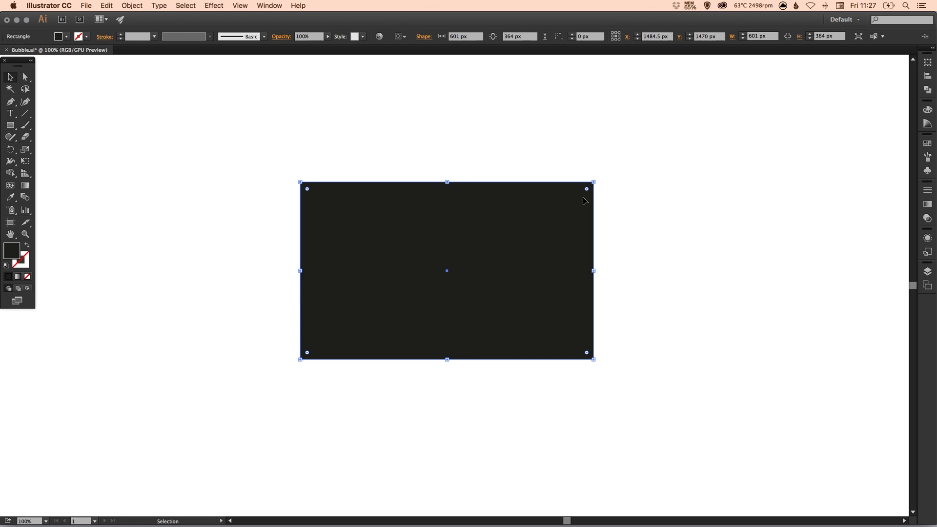
{"action": "mouse_move", "coordinate": [588, 190]}
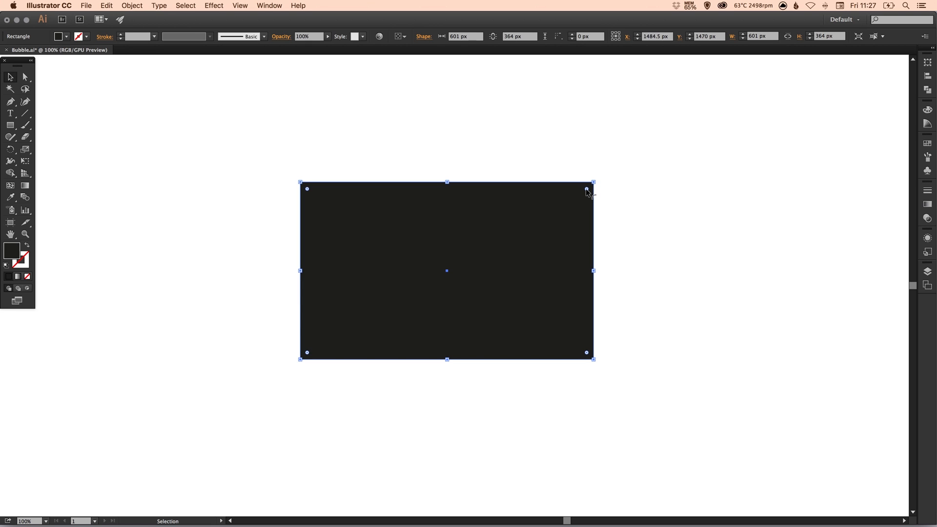
{"action": "mouse_move", "coordinate": [587, 191]}
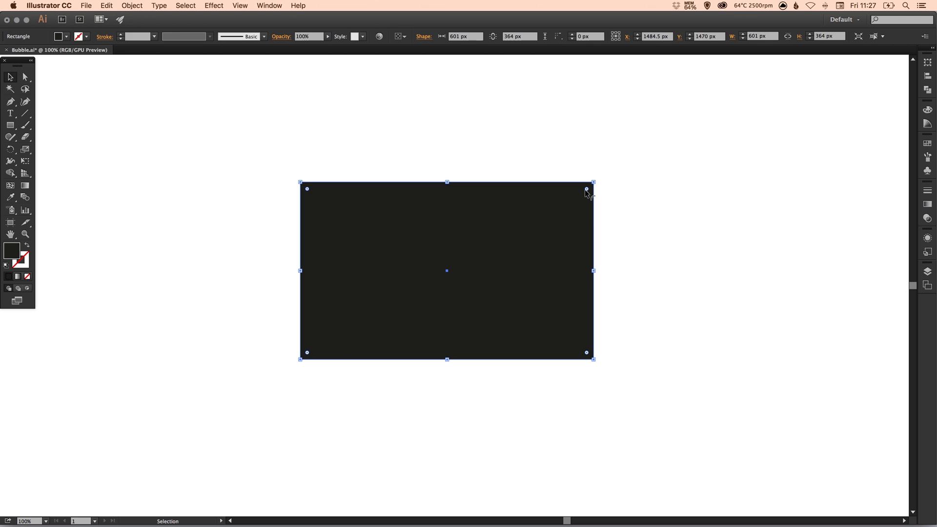
{"action": "left_click_drag", "start_coordinate": [586, 190], "coordinate": [585, 194]}
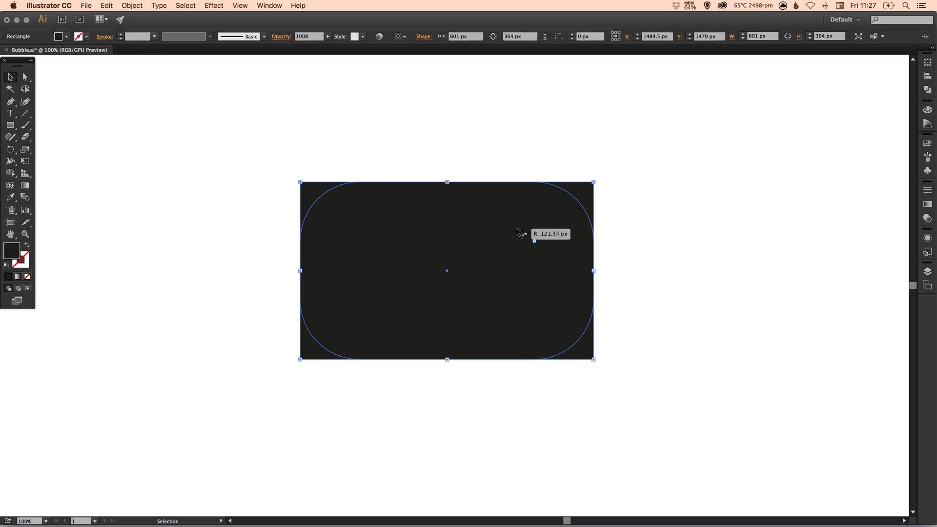
{"action": "left_click_drag", "start_coordinate": [534, 241], "coordinate": [527, 235]}
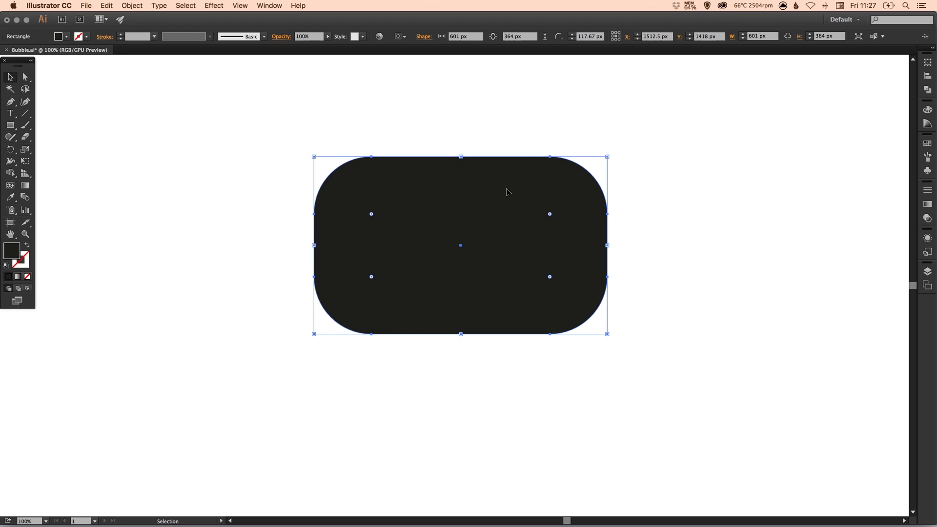
{"action": "mouse_move", "coordinate": [151, 146]}
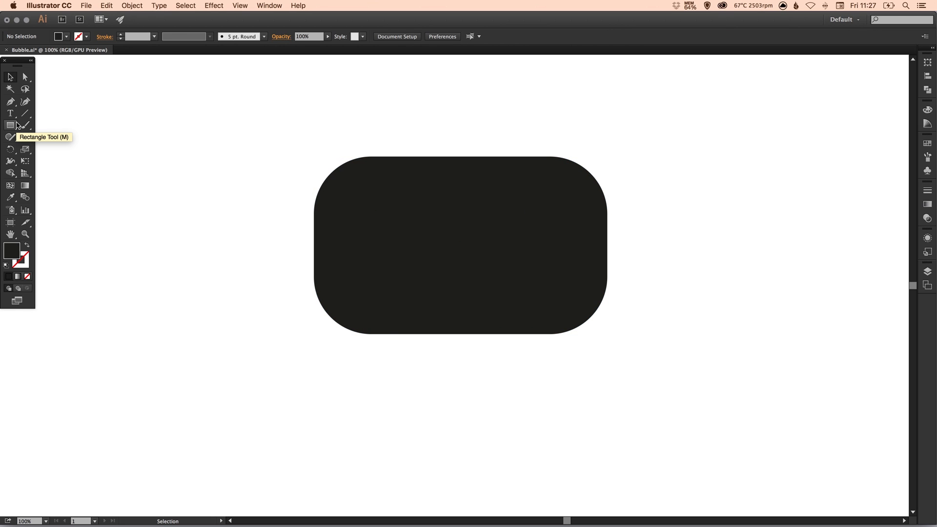
{"action": "mouse_move", "coordinate": [358, 358]}
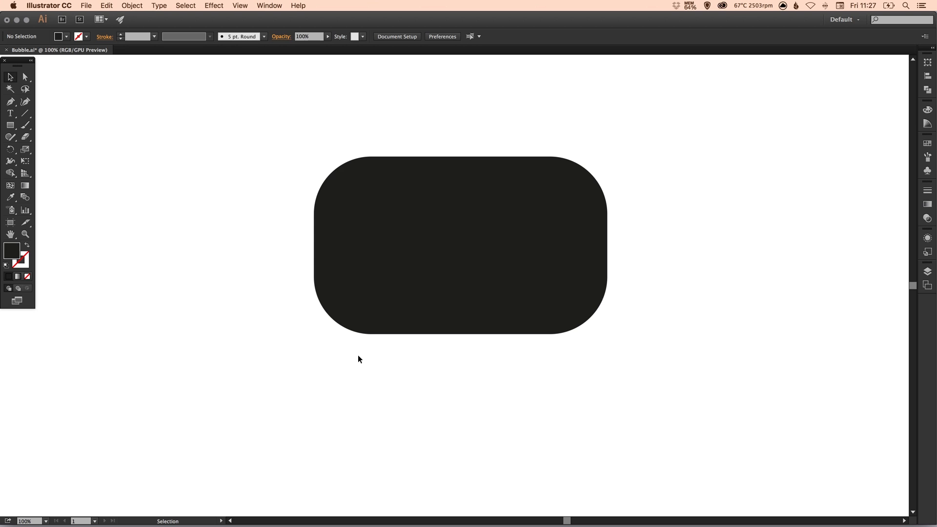
{"action": "mouse_move", "coordinate": [184, 231]}
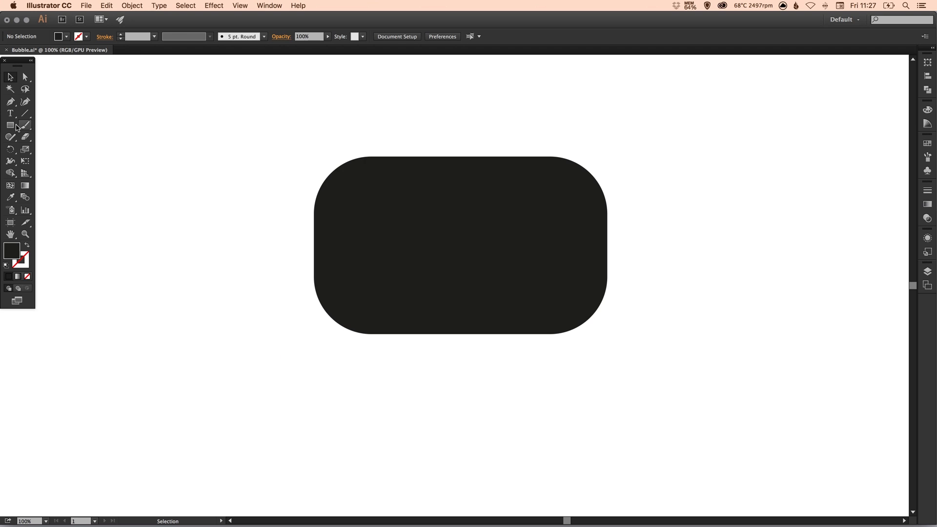
Draw a small square left of the bubble and delete its bottom-right anchor to form a triangle
{"action": "left_click", "coordinate": [8, 125]}
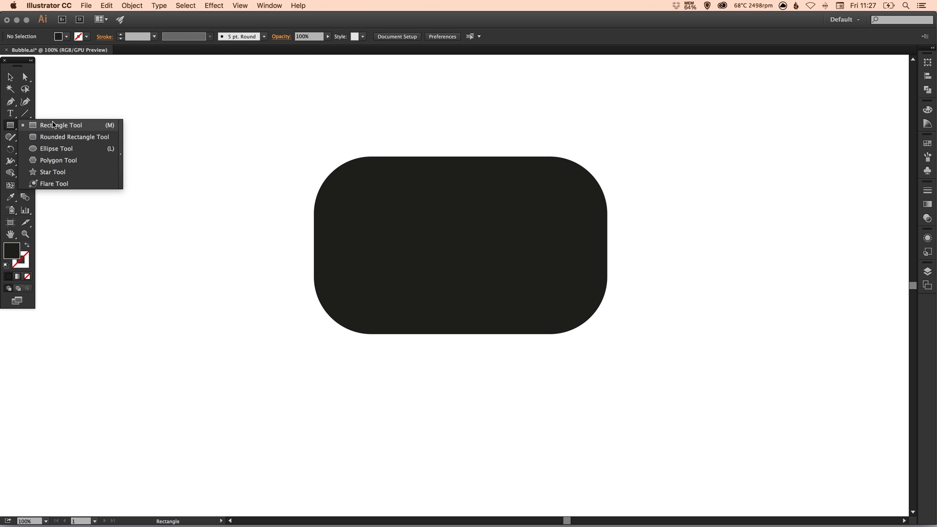
{"action": "left_click", "coordinate": [62, 125]}
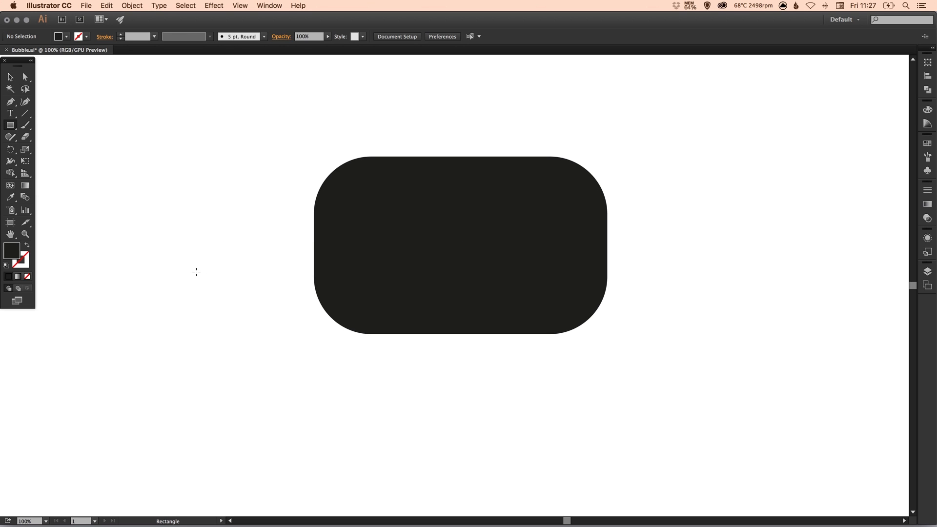
{"action": "mouse_move", "coordinate": [134, 209]}
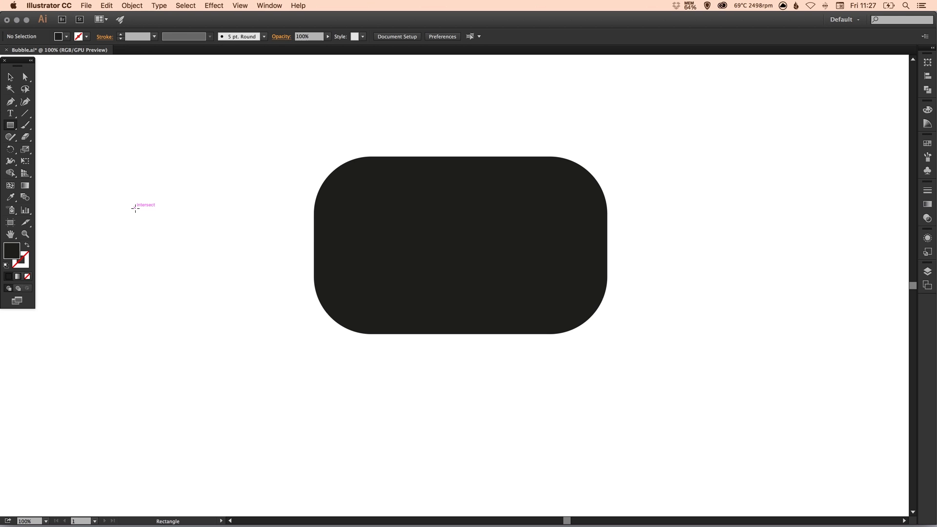
{"action": "left_click_drag", "start_coordinate": [134, 208], "coordinate": [184, 258]}
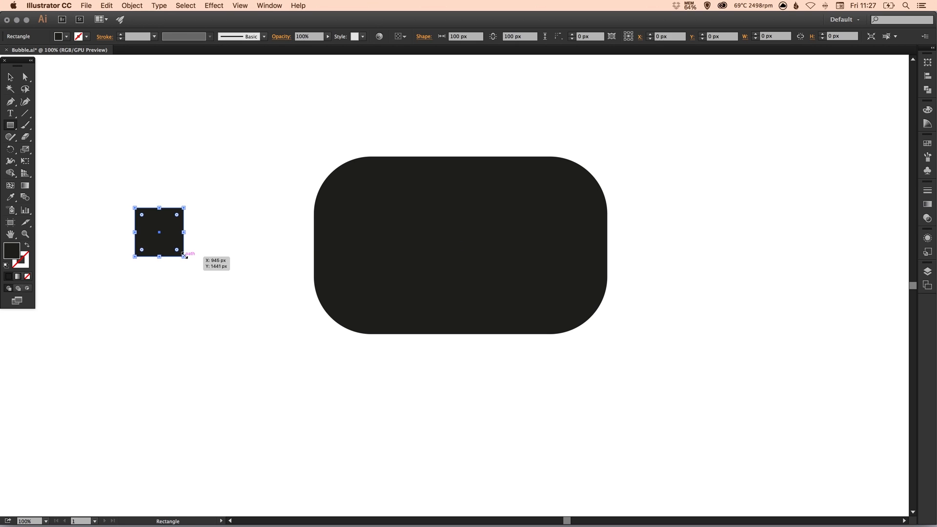
{"action": "left_click", "coordinate": [23, 78]}
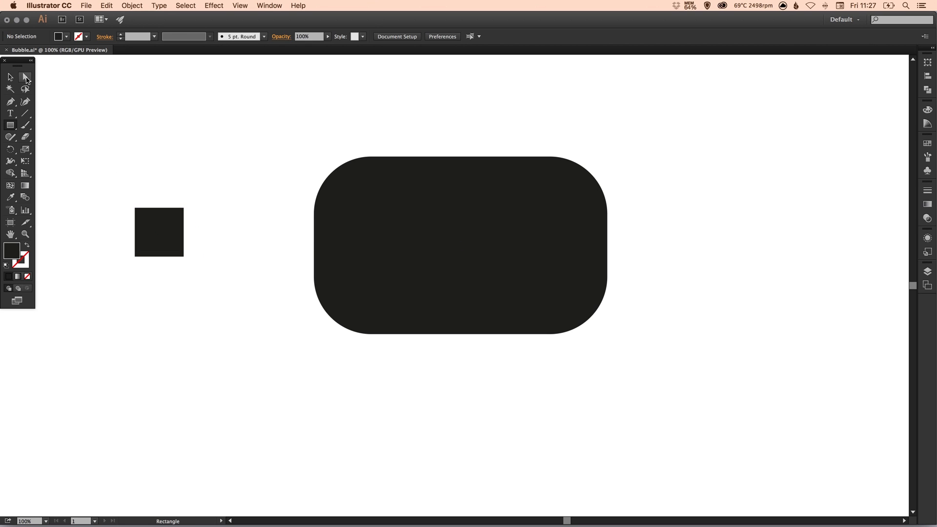
{"action": "left_click", "coordinate": [26, 76]}
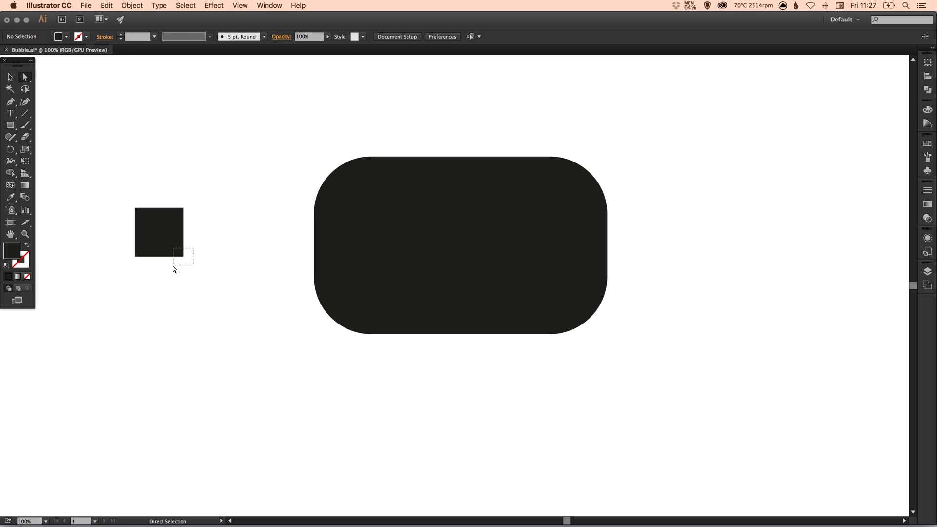
{"action": "left_click", "coordinate": [176, 256]}
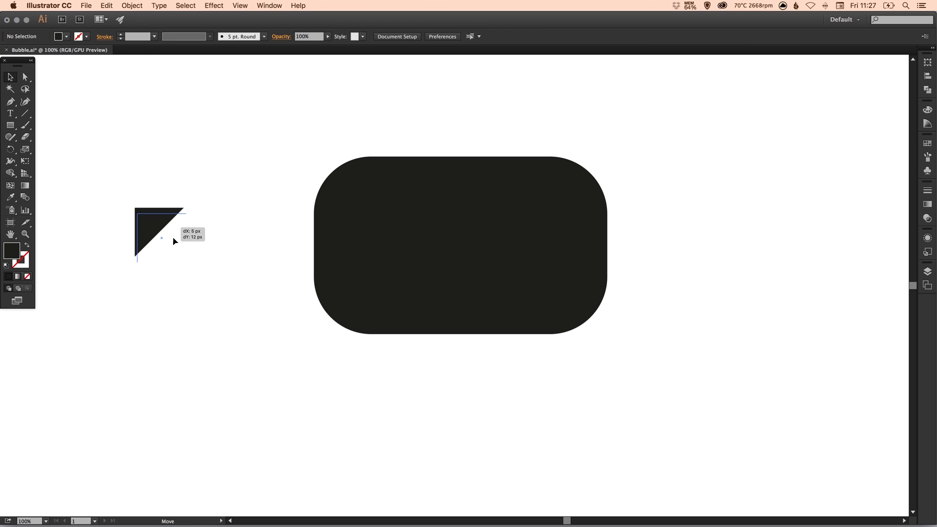
{"action": "left_click_drag", "start_coordinate": [160, 233], "coordinate": [376, 351]}
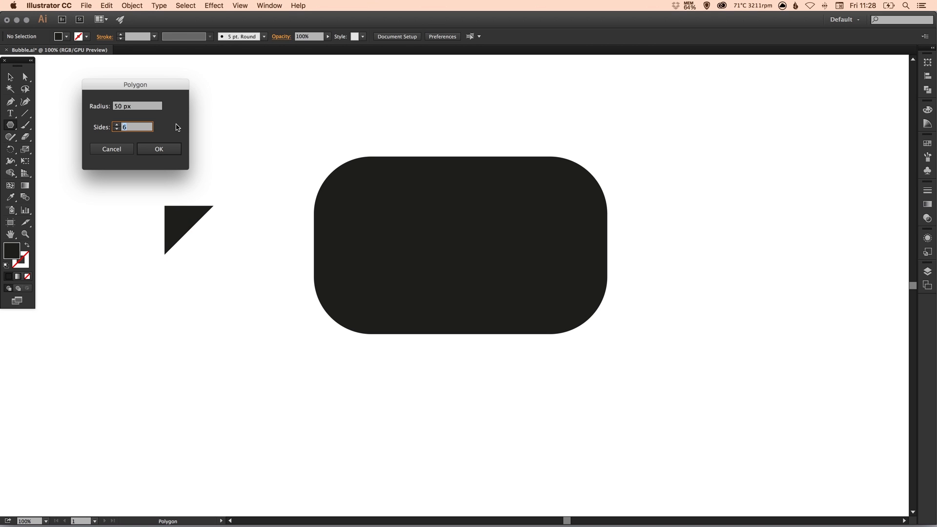
Add a downward 3-sided polygon, attach the right triangle as the tail, and move the spare aside
{"action": "type", "text": "3"}
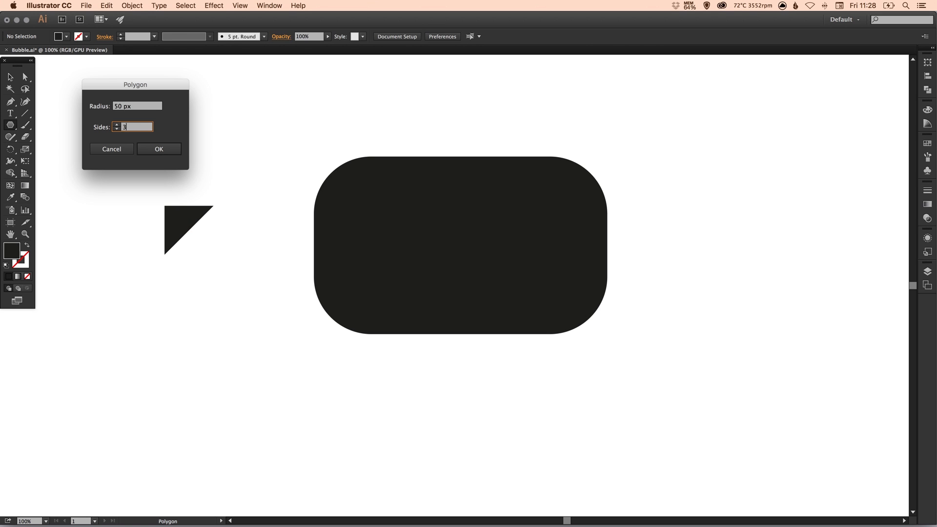
{"action": "left_click", "coordinate": [159, 149]}
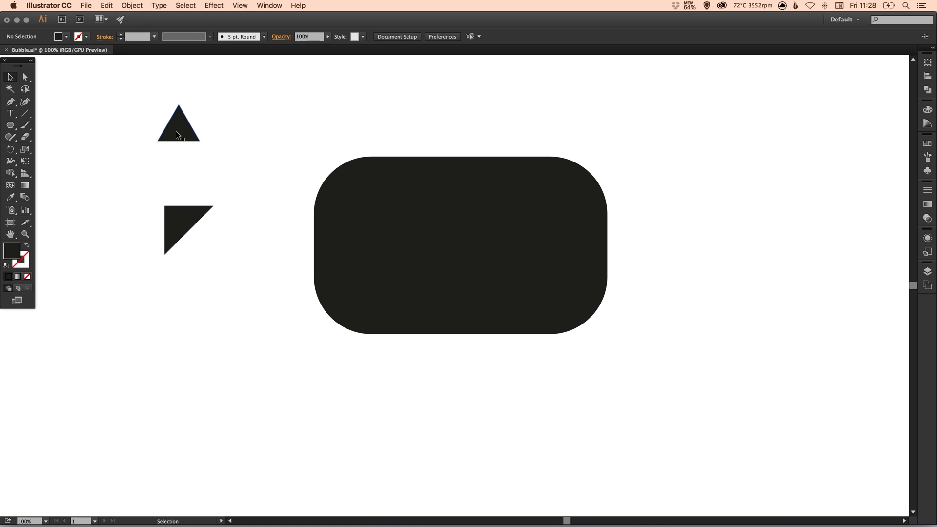
{"action": "left_click_drag", "start_coordinate": [177, 124], "coordinate": [341, 445]}
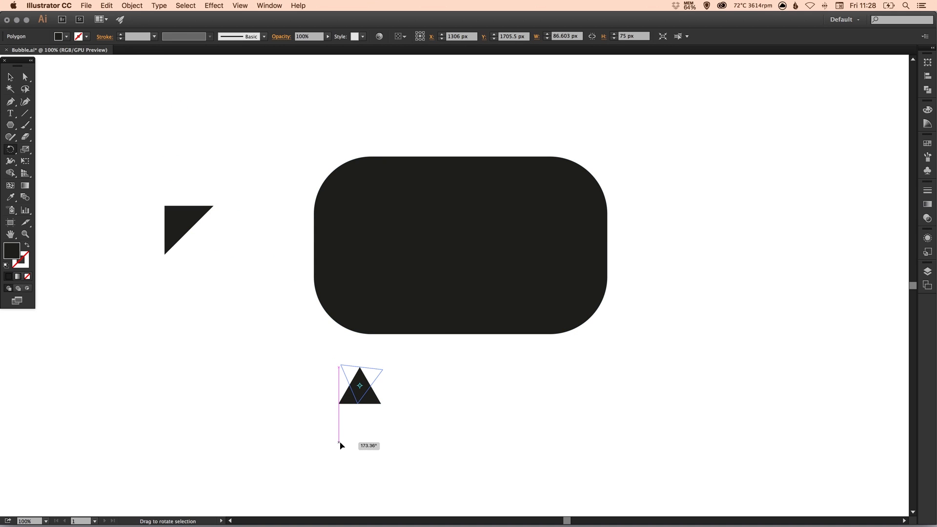
{"action": "left_click_drag", "start_coordinate": [359, 386], "coordinate": [378, 342]}
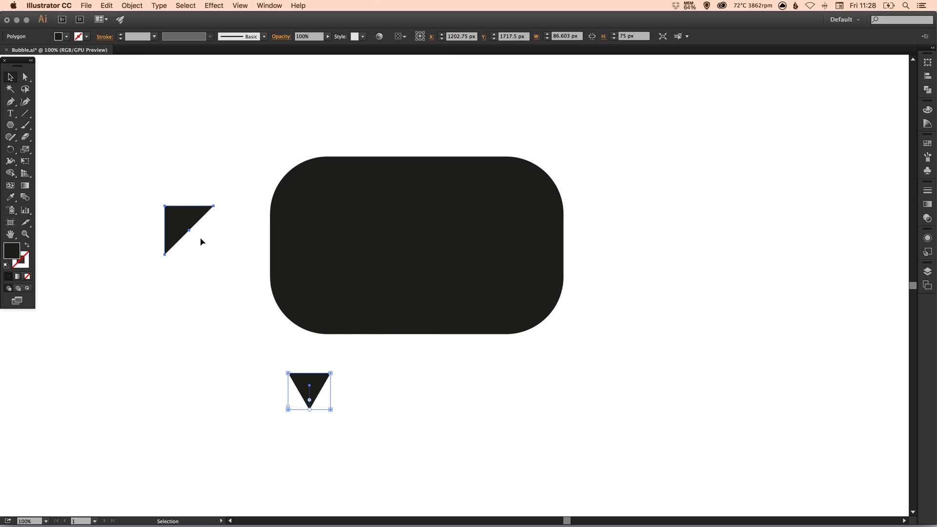
{"action": "left_click_drag", "start_coordinate": [309, 391], "coordinate": [293, 404]}
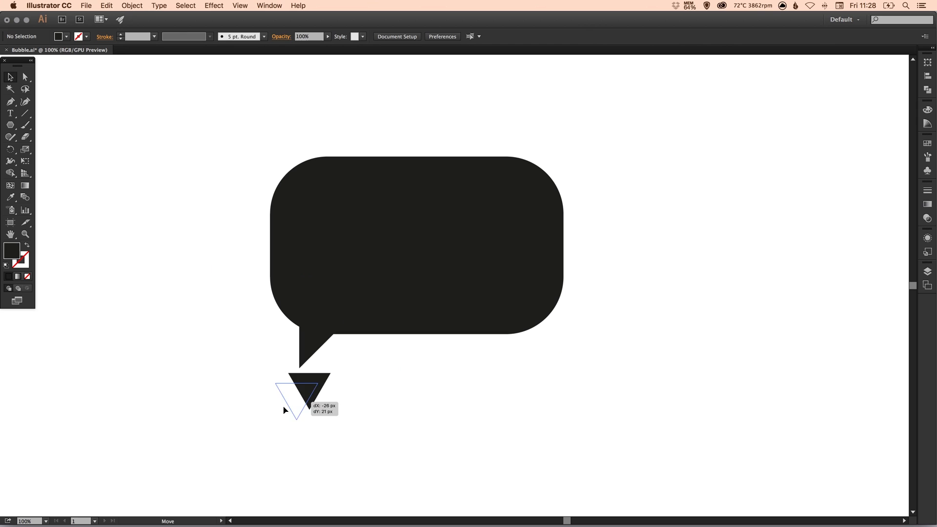
{"action": "left_click_drag", "start_coordinate": [302, 388], "coordinate": [192, 418]}
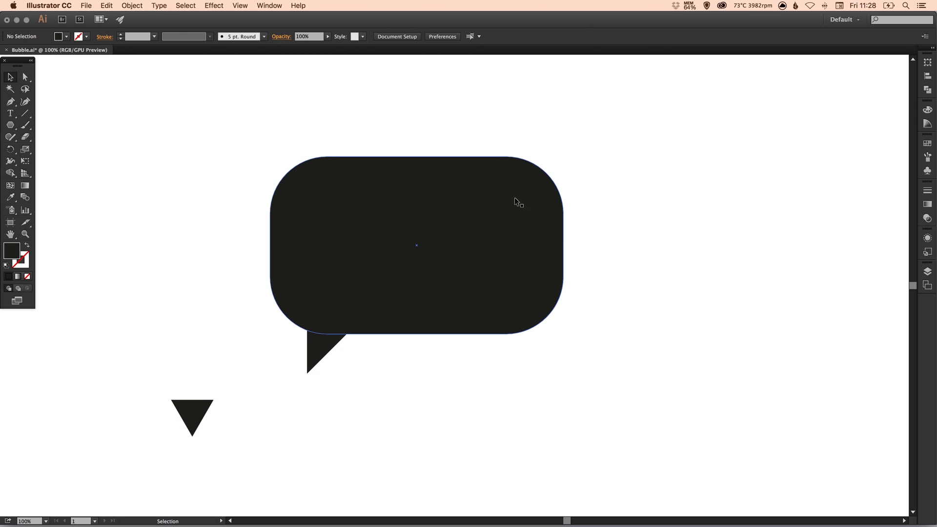
Select the rounded rectangle and drag its corner widget to adjust the rounding
{"action": "left_click", "coordinate": [417, 246]}
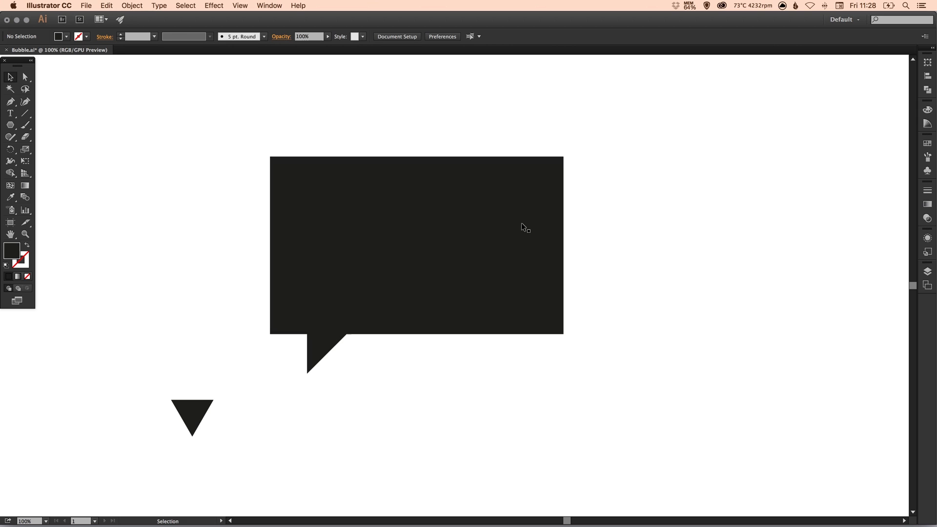
{"action": "left_click", "coordinate": [417, 245]}
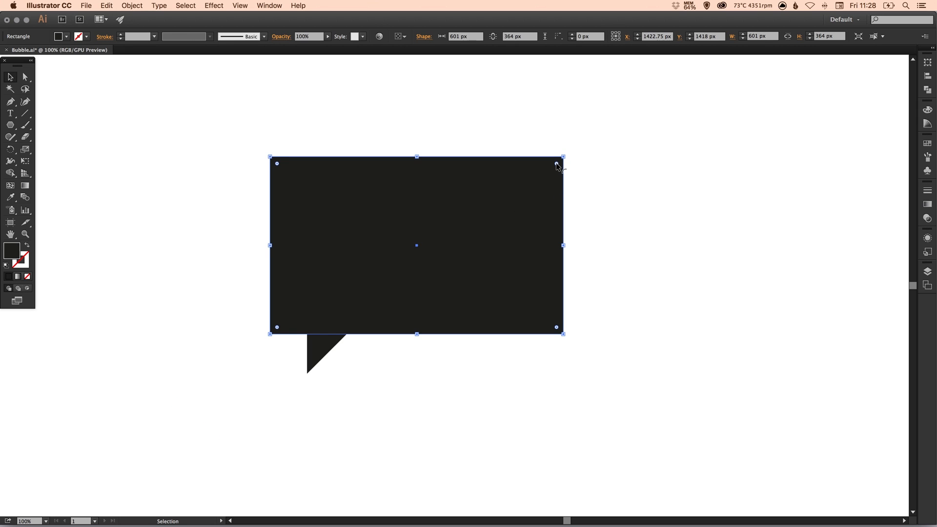
{"action": "left_click_drag", "start_coordinate": [556, 163], "coordinate": [543, 176]}
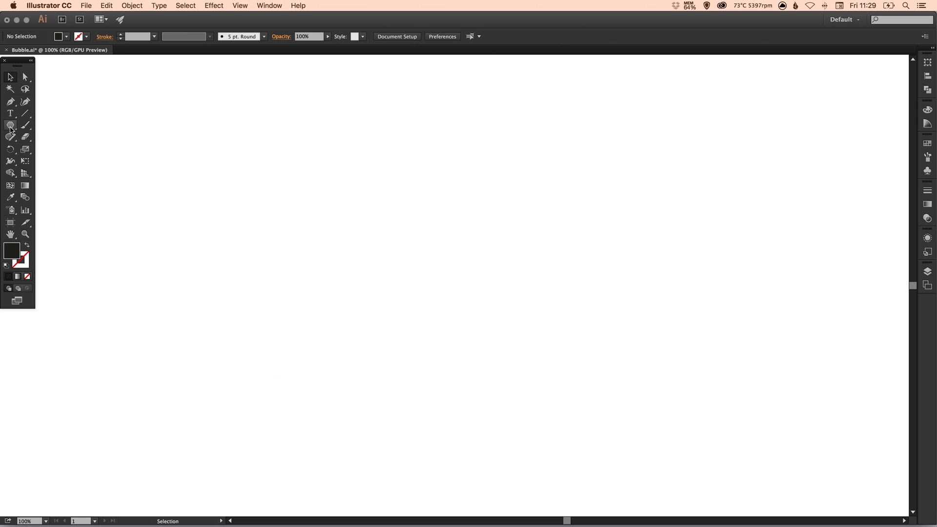
Draw a large rectangle across the centre of the artboard
{"action": "left_click", "coordinate": [9, 130]}
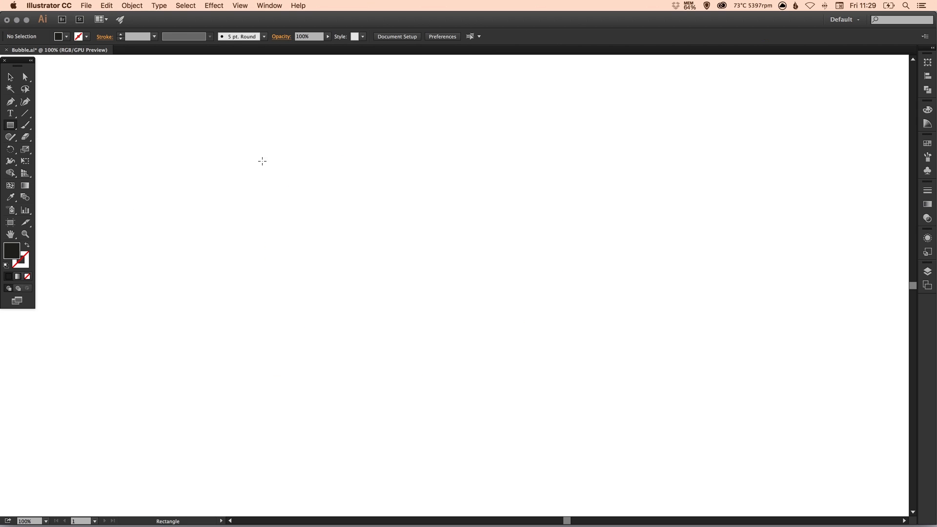
{"action": "left_click_drag", "start_coordinate": [258, 158], "coordinate": [594, 364]}
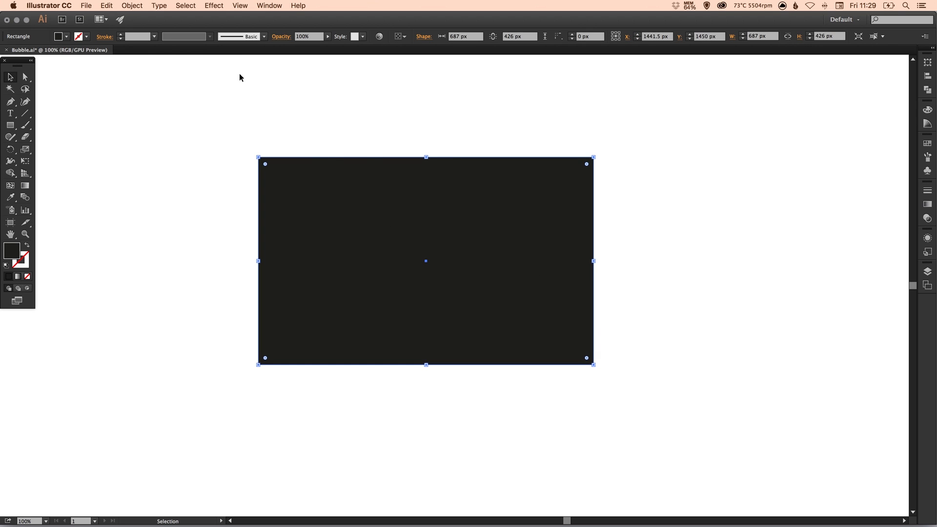
{"action": "left_click", "coordinate": [213, 5]}
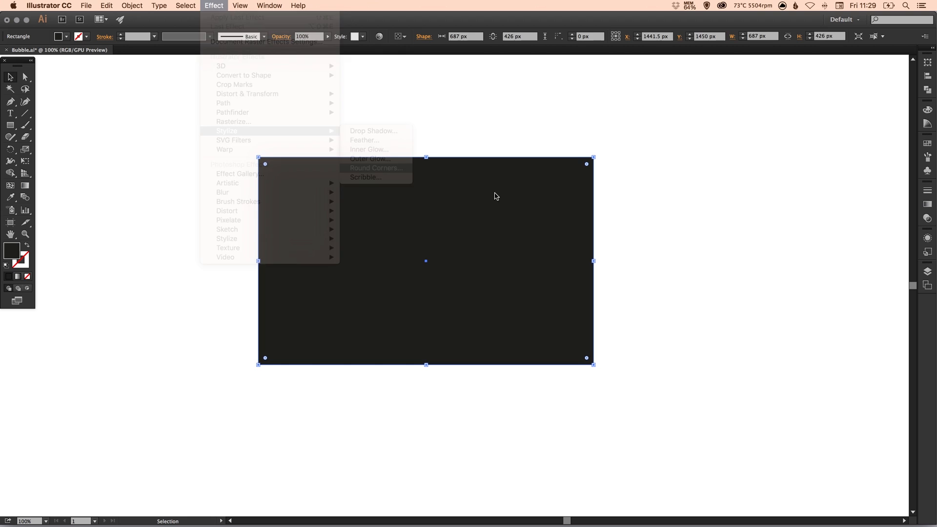
Apply Round Corners with Preview on and a 300 px radius, then reselect the shape
{"action": "left_click", "coordinate": [375, 168]}
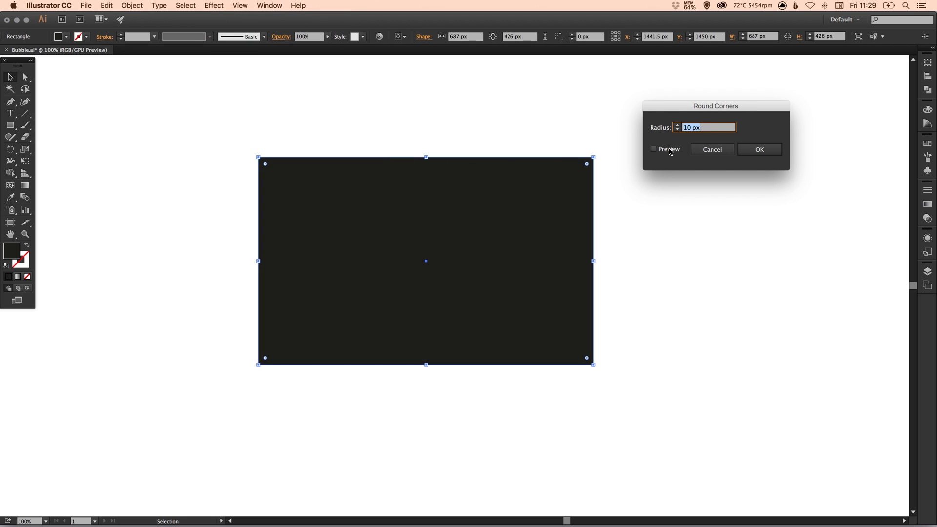
{"action": "left_click", "coordinate": [654, 149]}
{"action": "type", "text": "63"}
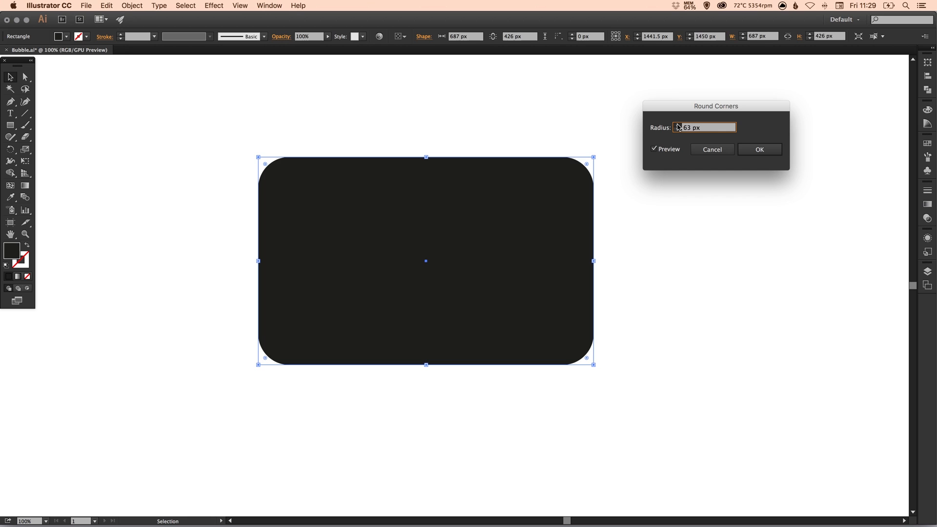
{"action": "type", "text": "103"}
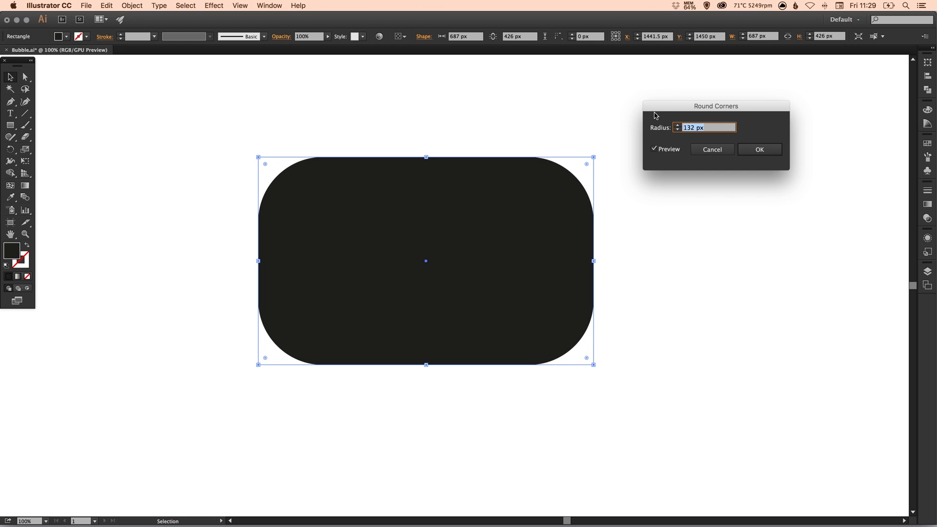
{"action": "type", "text": "500"}
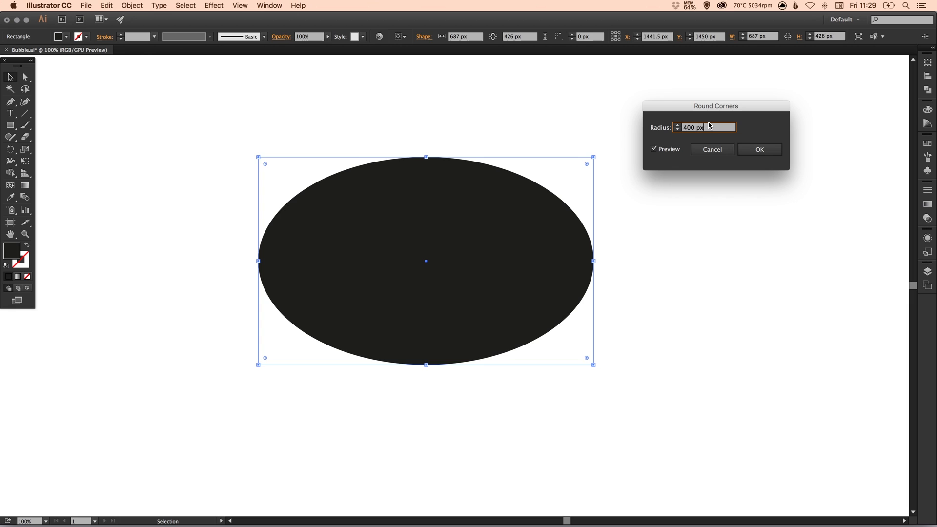
{"action": "type", "text": "300"}
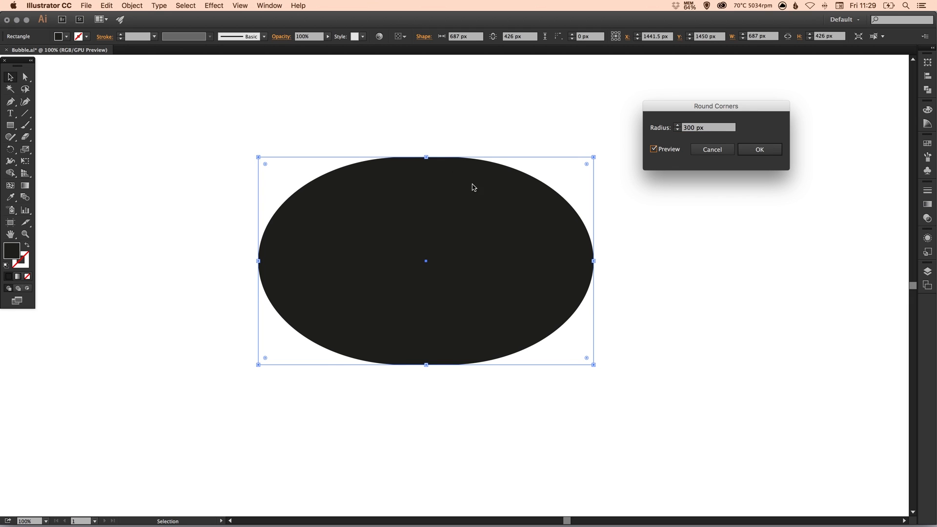
{"action": "left_click", "coordinate": [760, 149]}
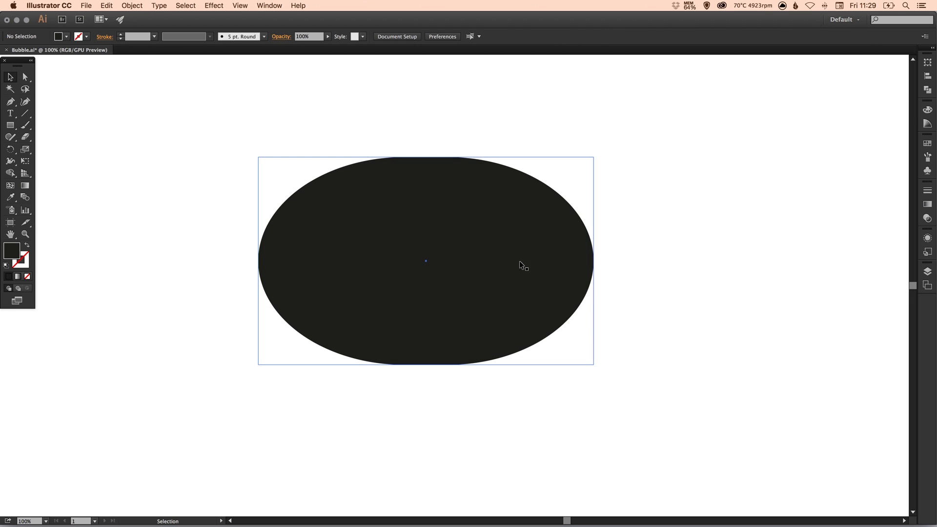
{"action": "mouse_move", "coordinate": [328, 357]}
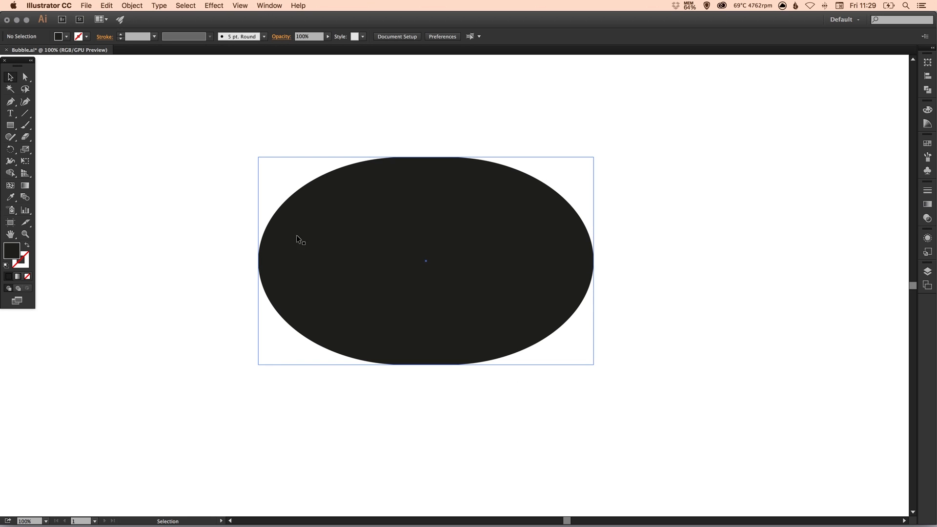
{"action": "mouse_move", "coordinate": [471, 202]}
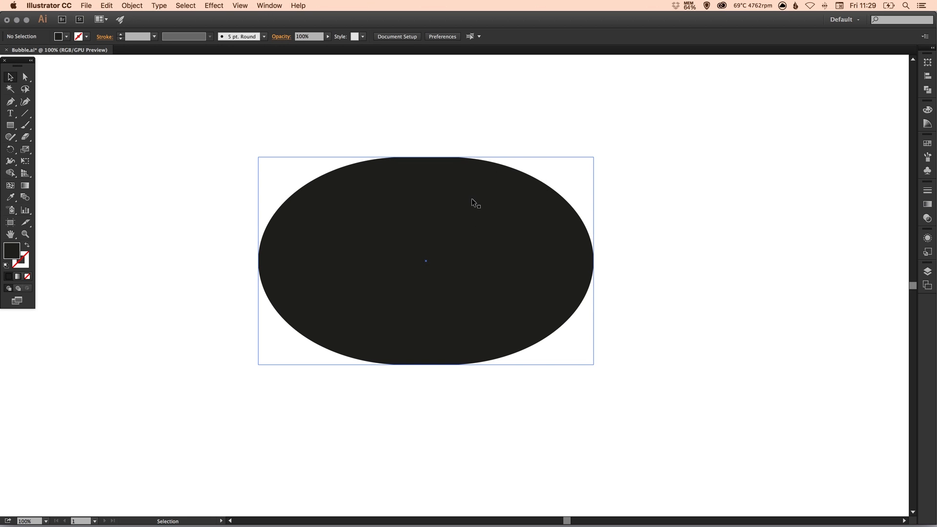
{"action": "left_click", "coordinate": [638, 183]}
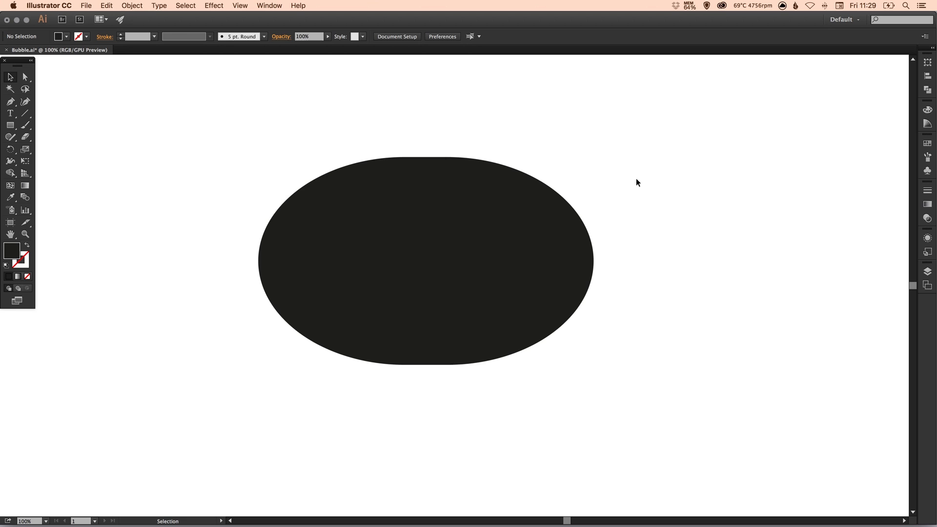
{"action": "left_click", "coordinate": [426, 260]}
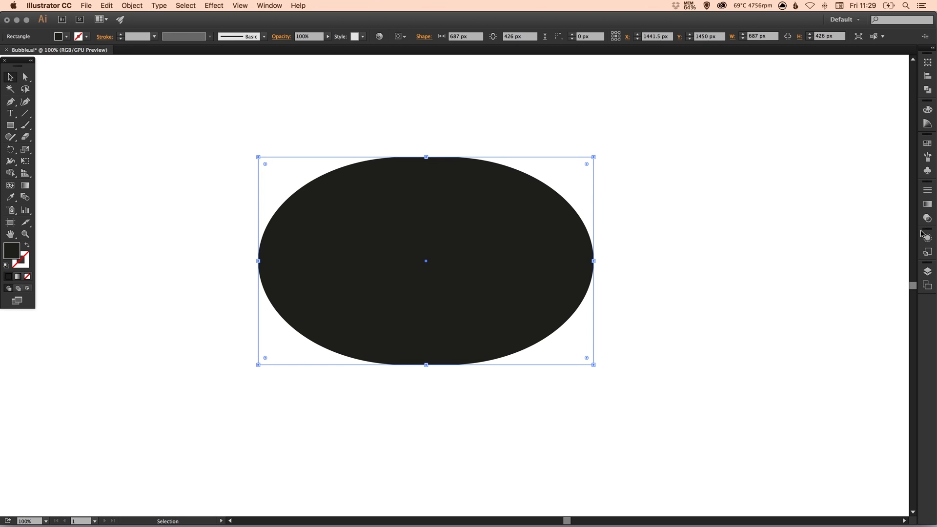
Show the Appearance panel and reopen the Round Corners effect settings
{"action": "left_click", "coordinate": [927, 238]}
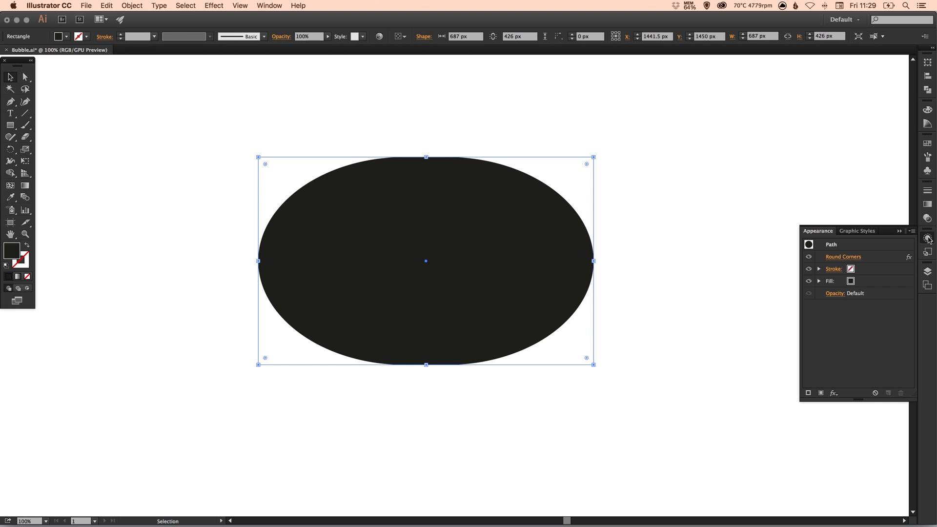
{"action": "mouse_move", "coordinate": [849, 258]}
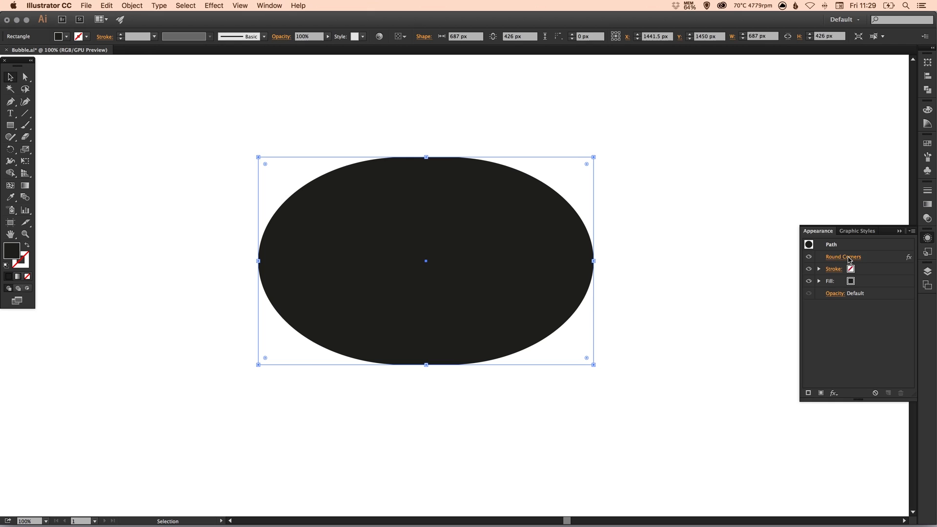
{"action": "double_click", "coordinate": [843, 257]}
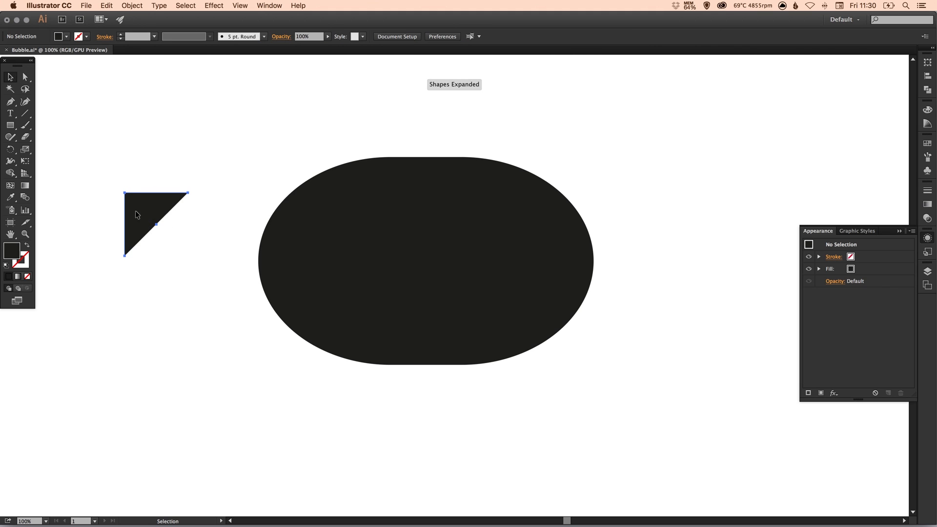
Position the triangle tail at the bubble's lower left, select both, and switch to Outline view
{"action": "left_click_drag", "start_coordinate": [138, 214], "coordinate": [331, 359]}
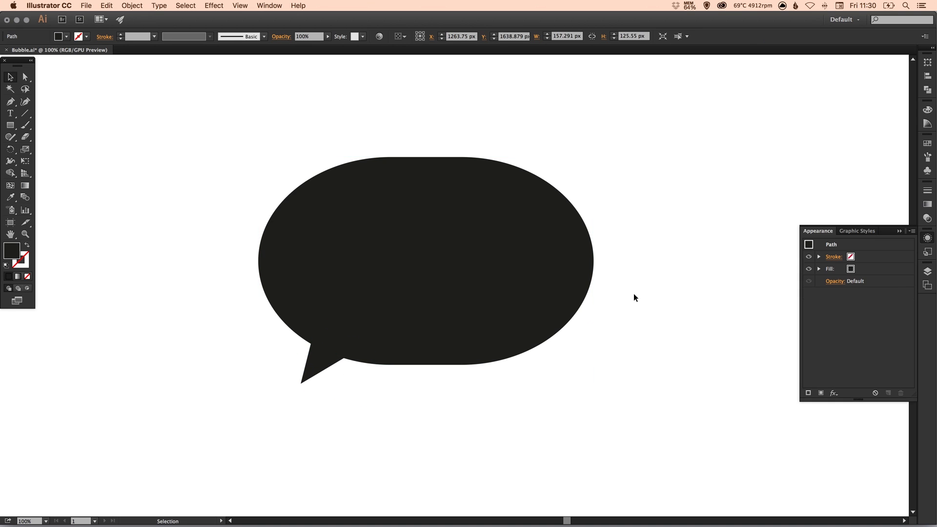
{"action": "left_click", "coordinate": [272, 391]}
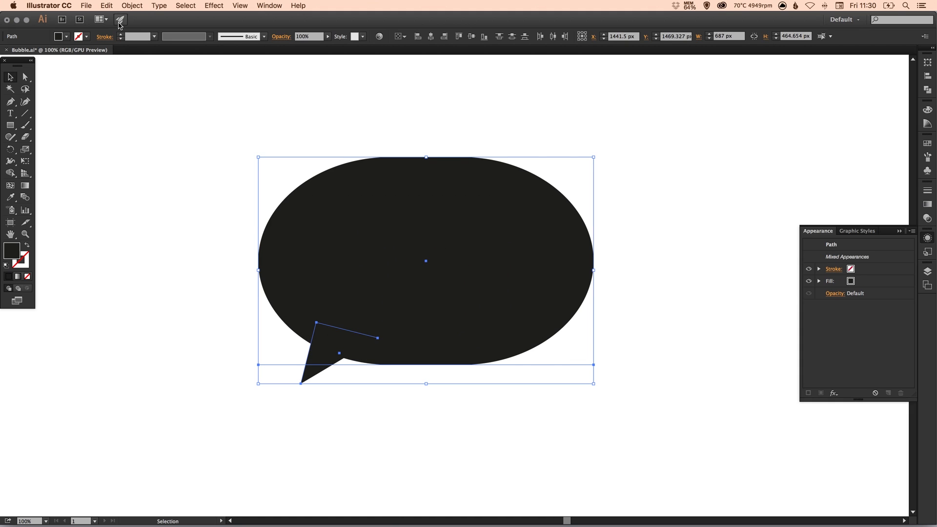
{"action": "left_click", "coordinate": [131, 6]}
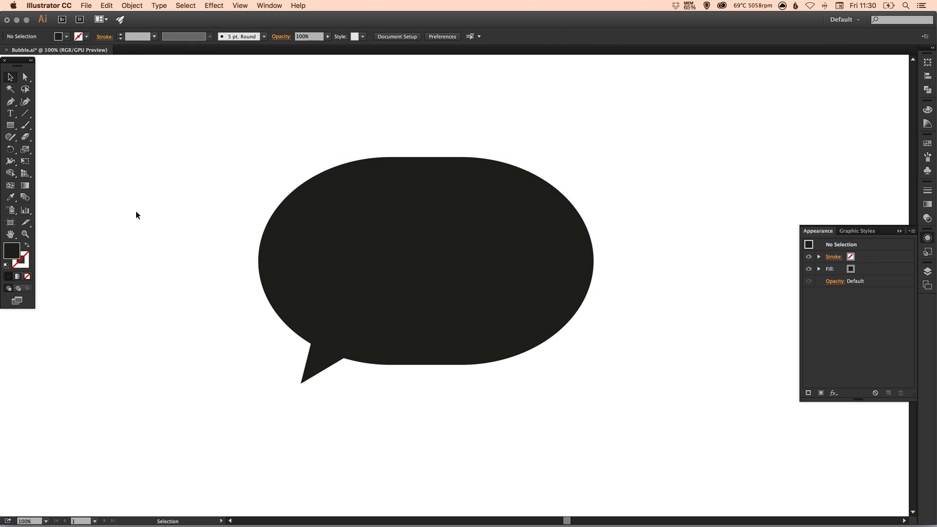
{"action": "key", "text": "cmd+y"}
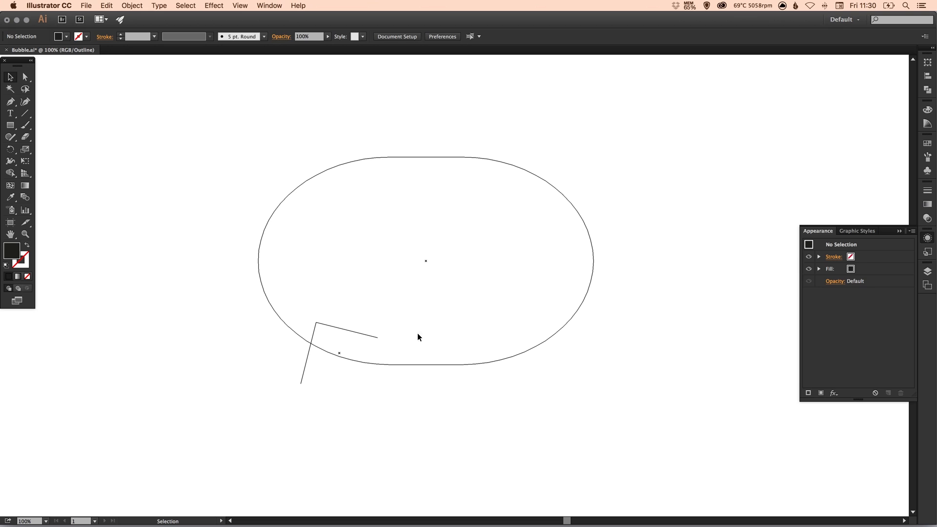
{"action": "mouse_move", "coordinate": [396, 316]}
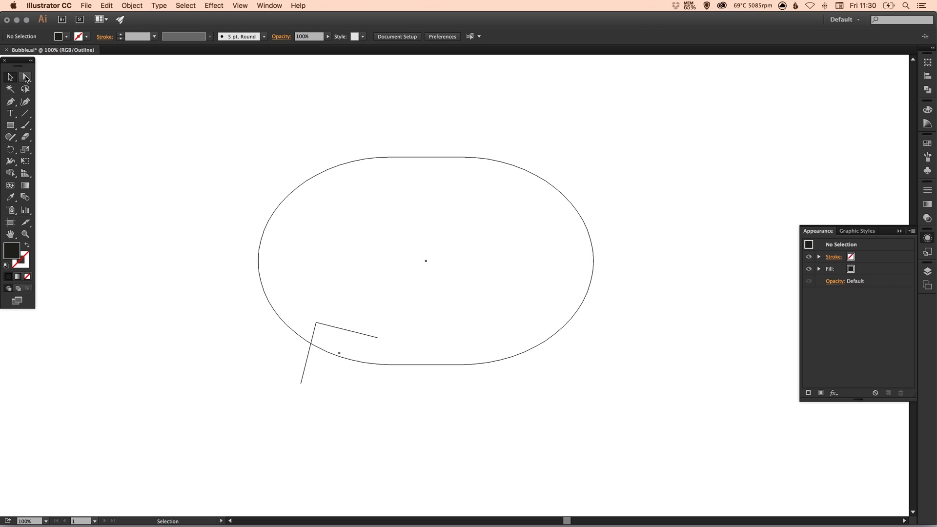
Marquee both open tail endpoints with Direct Selection and join them into a closed triangle
{"action": "left_click", "coordinate": [23, 76]}
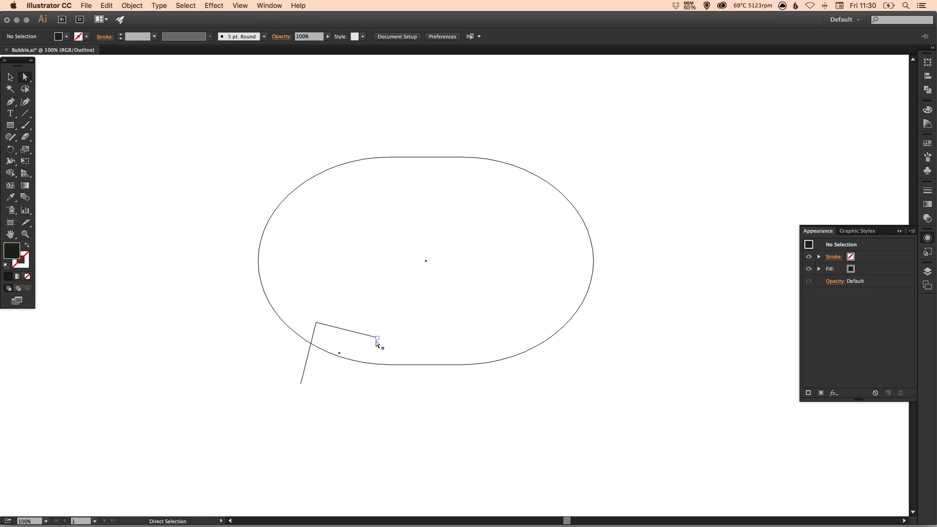
{"action": "left_click_drag", "start_coordinate": [377, 339], "coordinate": [300, 383]}
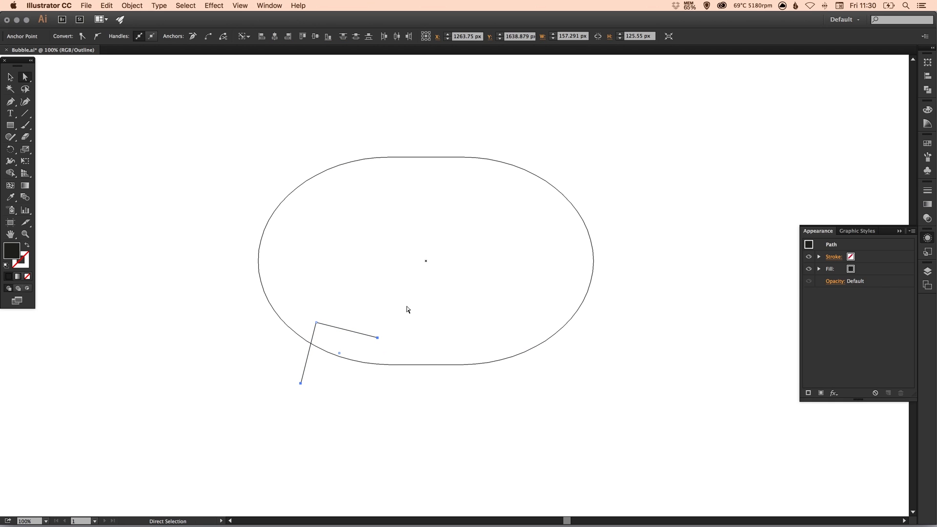
{"action": "left_click", "coordinate": [131, 5]}
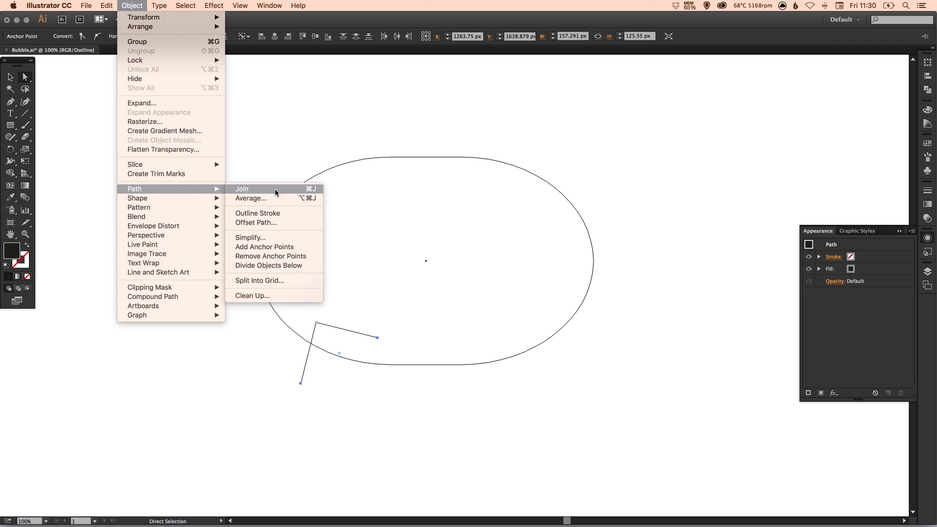
{"action": "left_click", "coordinate": [242, 189]}
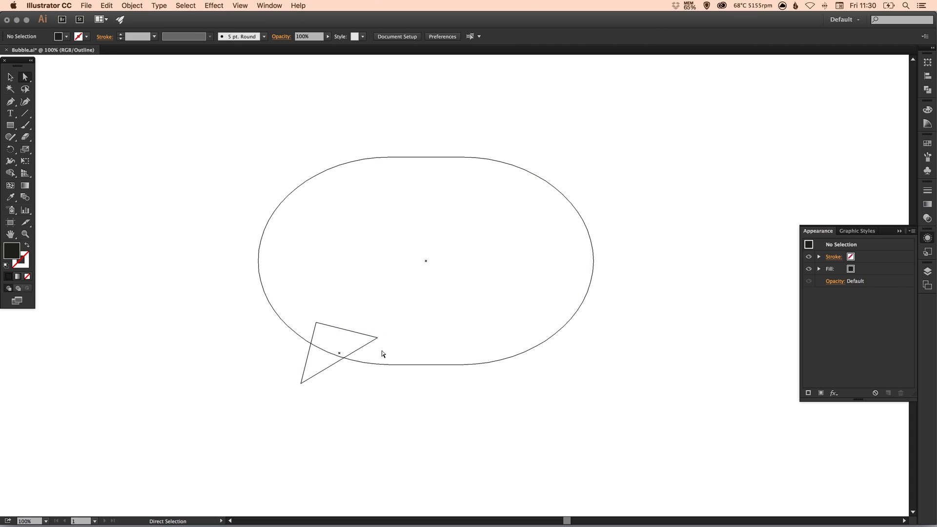
{"action": "left_click", "coordinate": [8, 76]}
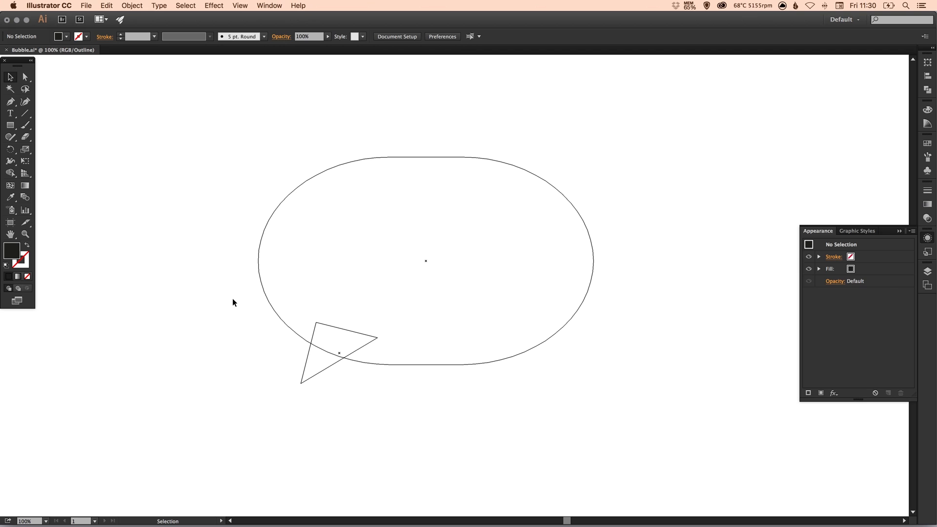
{"action": "mouse_move", "coordinate": [216, 272]}
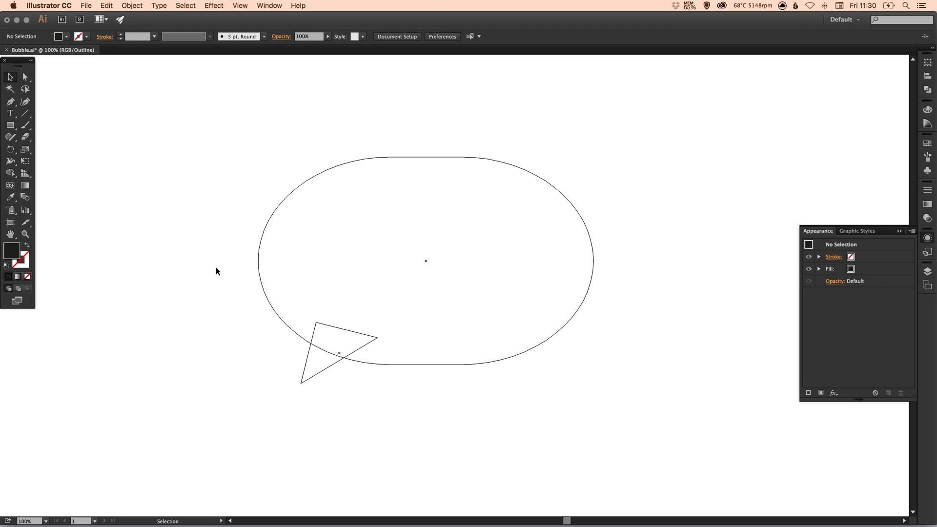
Select the bubble and tail together and Unite them in Pathfinder
{"action": "left_click_drag", "start_coordinate": [206, 250], "coordinate": [451, 364]}
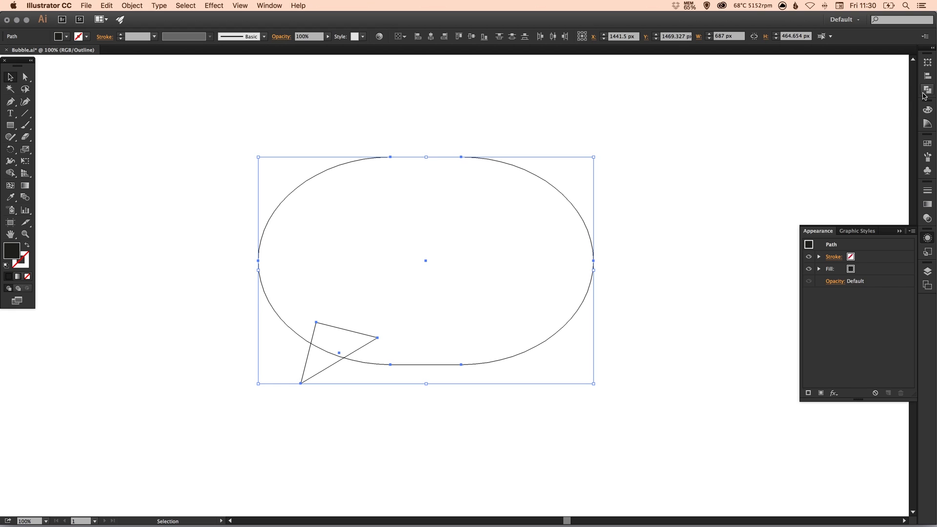
{"action": "mouse_move", "coordinate": [926, 89]}
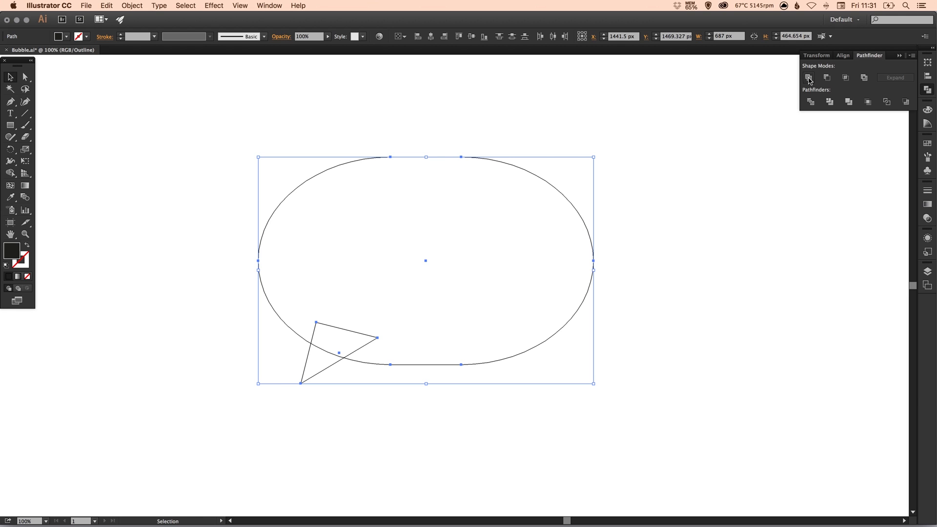
{"action": "left_click", "coordinate": [809, 78]}
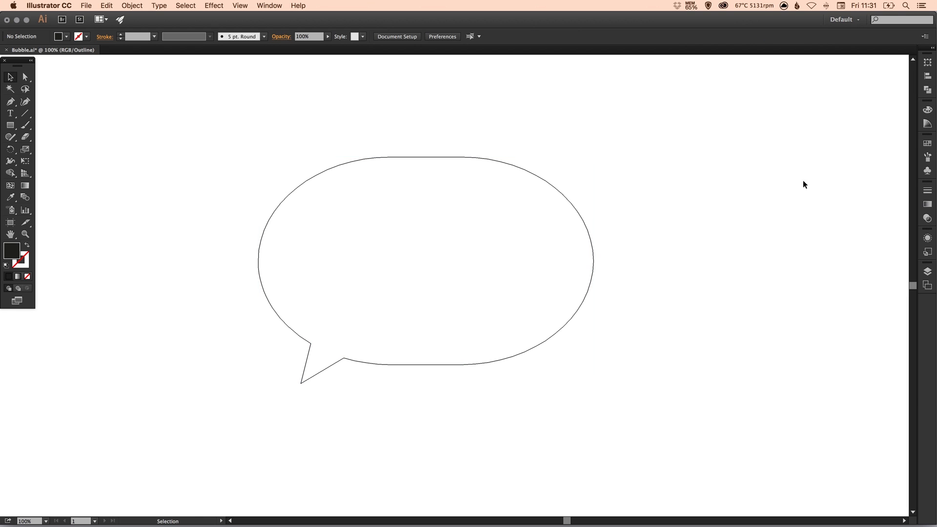
{"action": "mouse_move", "coordinate": [807, 168]}
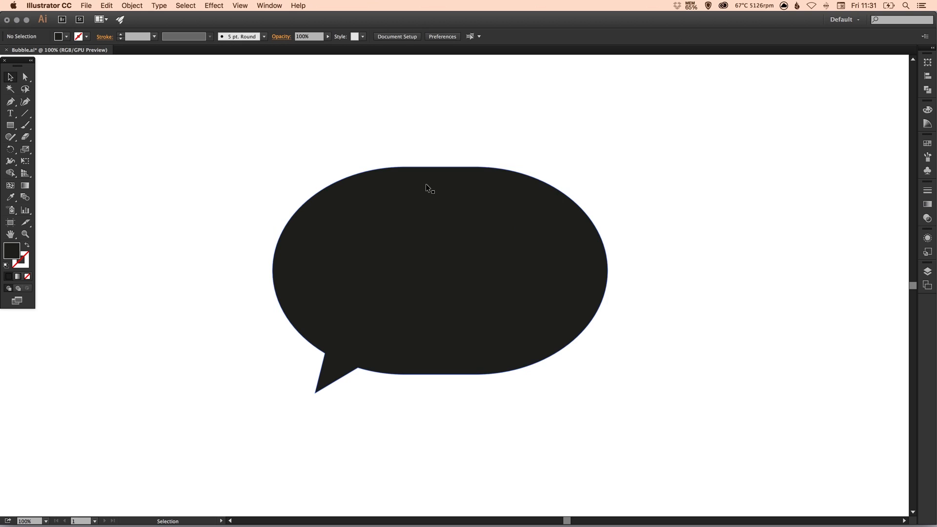
Switch to Outline view, then open and dismiss the Object menu without choosing anything
{"action": "key", "text": "cmd+y"}
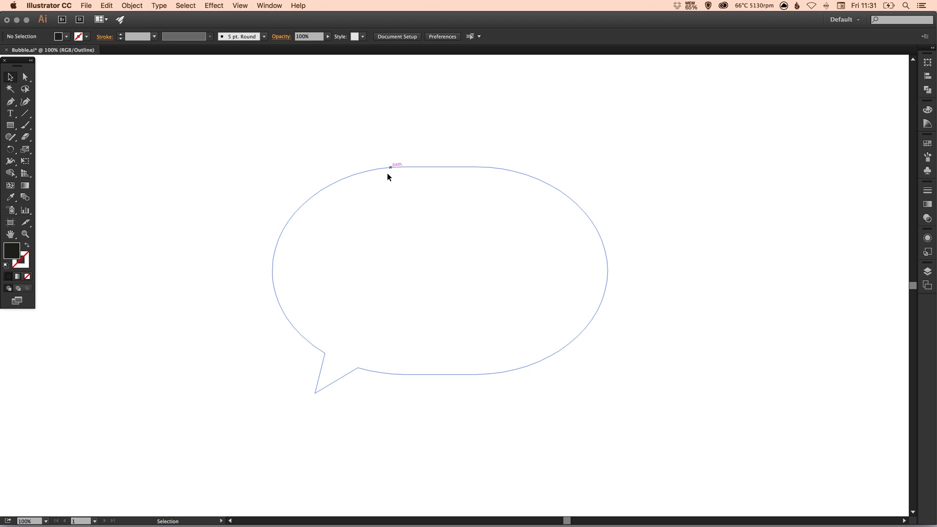
{"action": "left_click", "coordinate": [129, 6]}
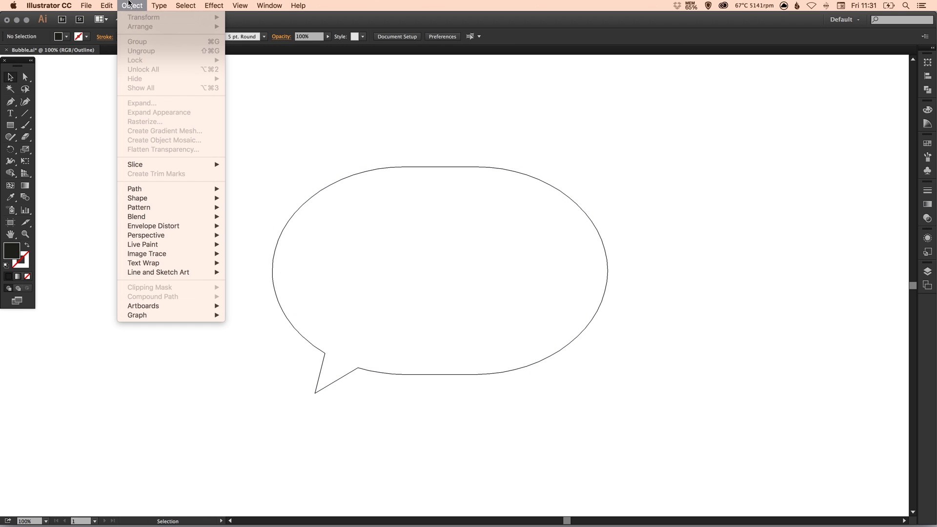
{"action": "left_click", "coordinate": [440, 92]}
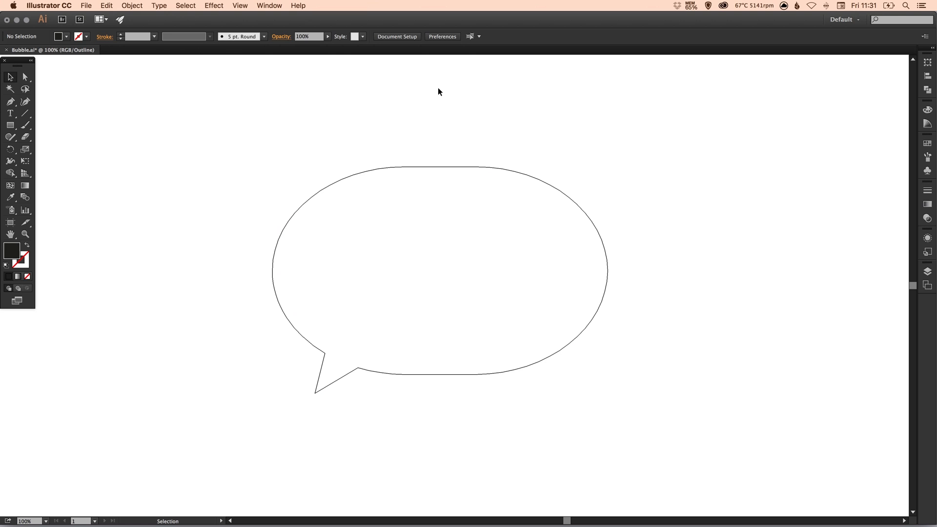
{"action": "mouse_move", "coordinate": [432, 92]}
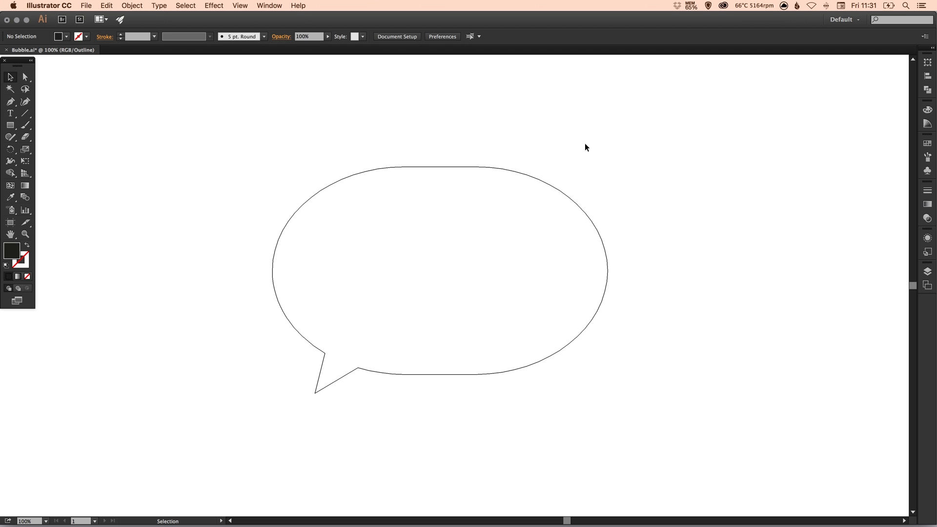
{"action": "mouse_move", "coordinate": [827, 150]}
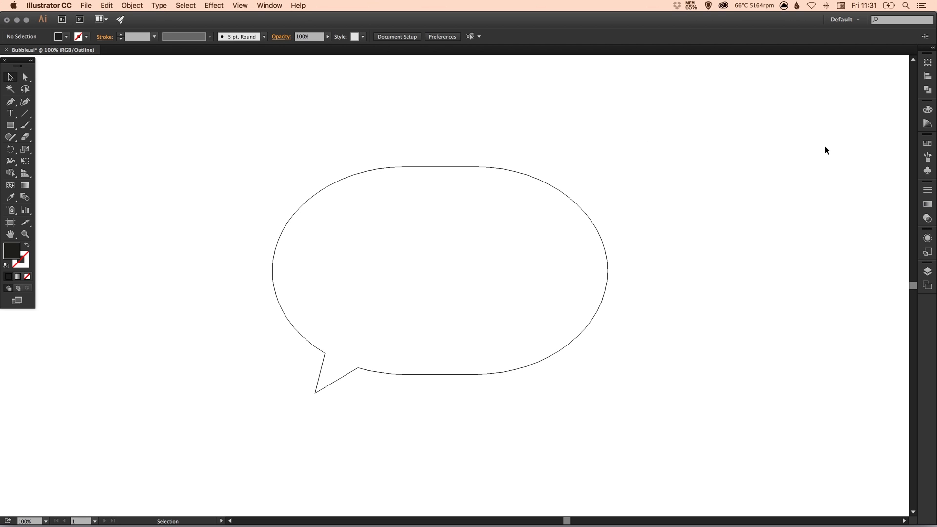
Select the merged bubble and Shift-drag a corner handle to scale it below half size
{"action": "left_click", "coordinate": [927, 238]}
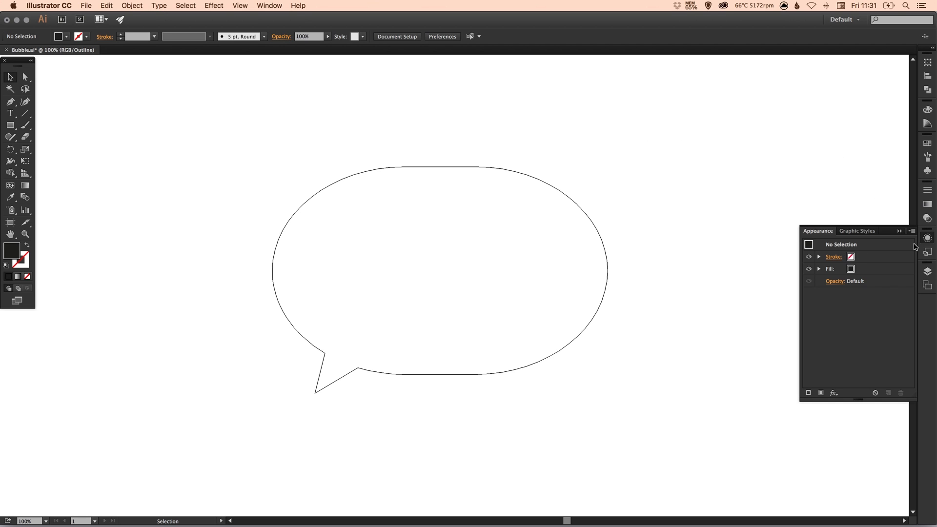
{"action": "left_click", "coordinate": [911, 231]}
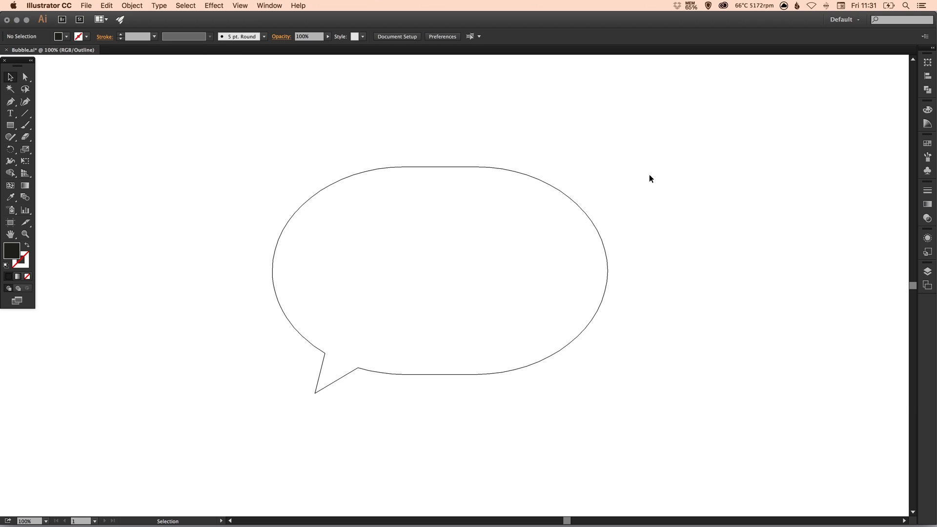
{"action": "left_click", "coordinate": [527, 363]}
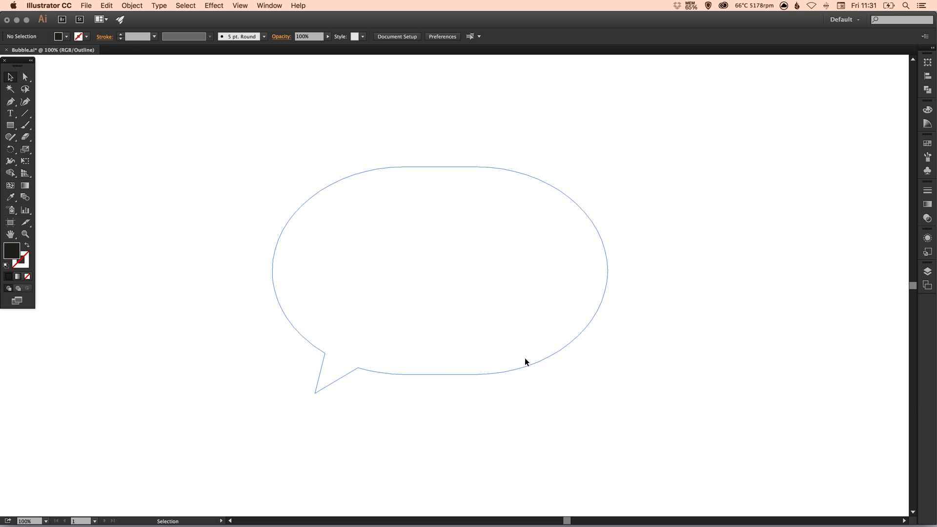
{"action": "left_click", "coordinate": [527, 365]}
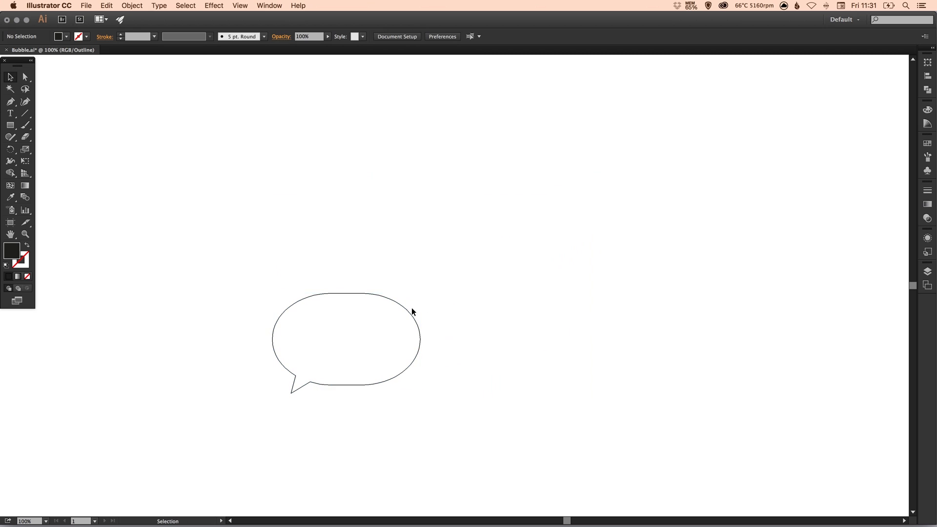
{"action": "mouse_move", "coordinate": [417, 291]}
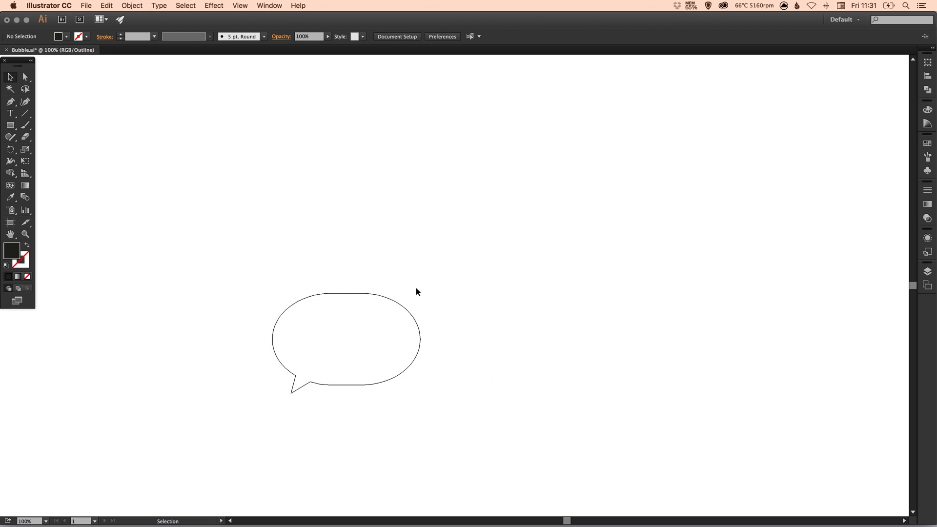